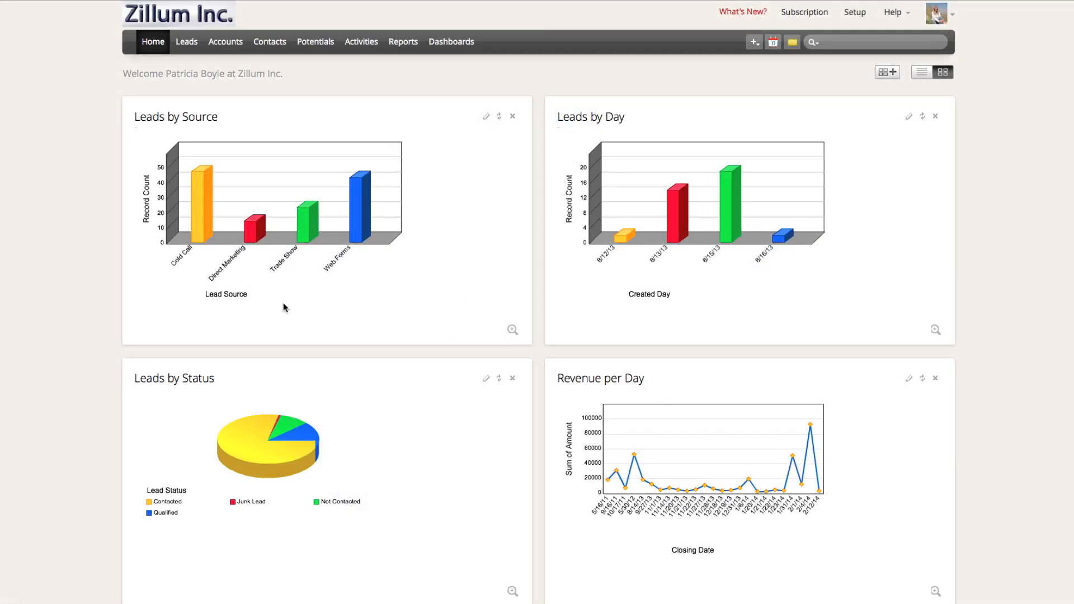
mouse_move(336, 236)
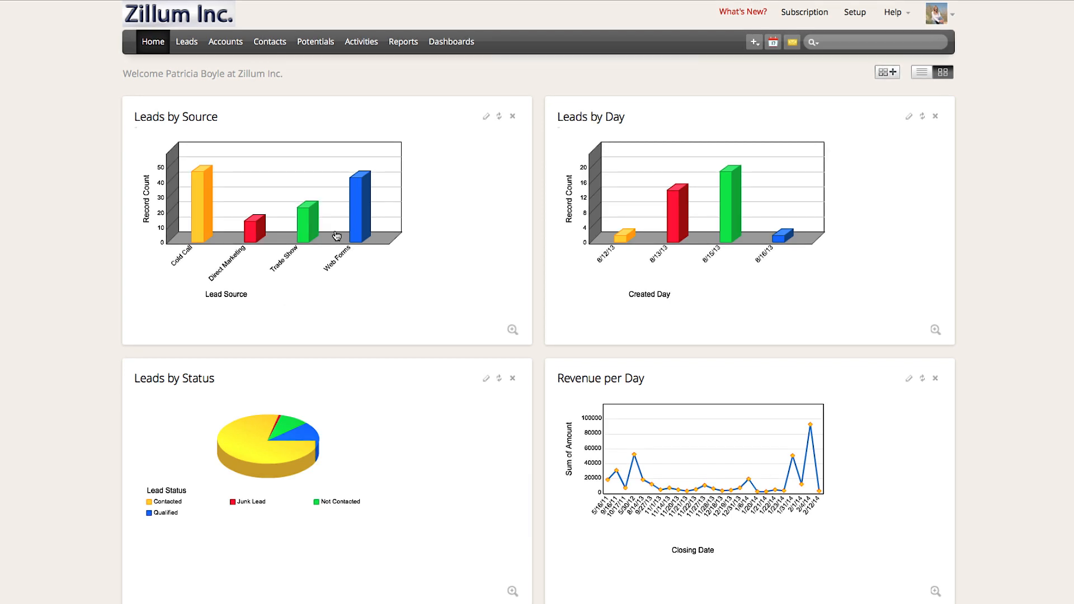
mouse_move(564, 136)
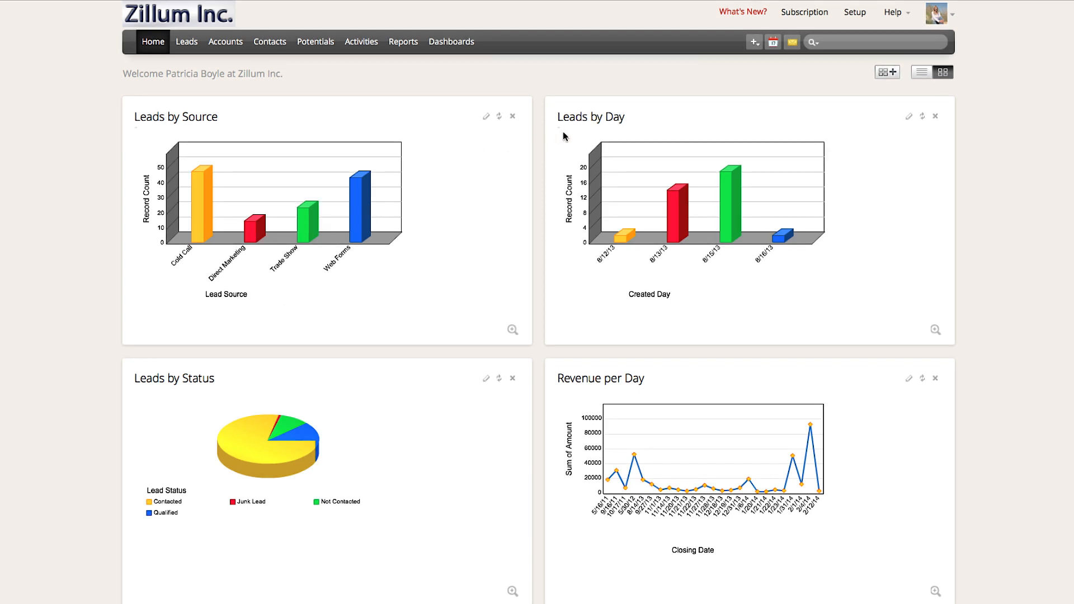
mouse_move(664, 260)
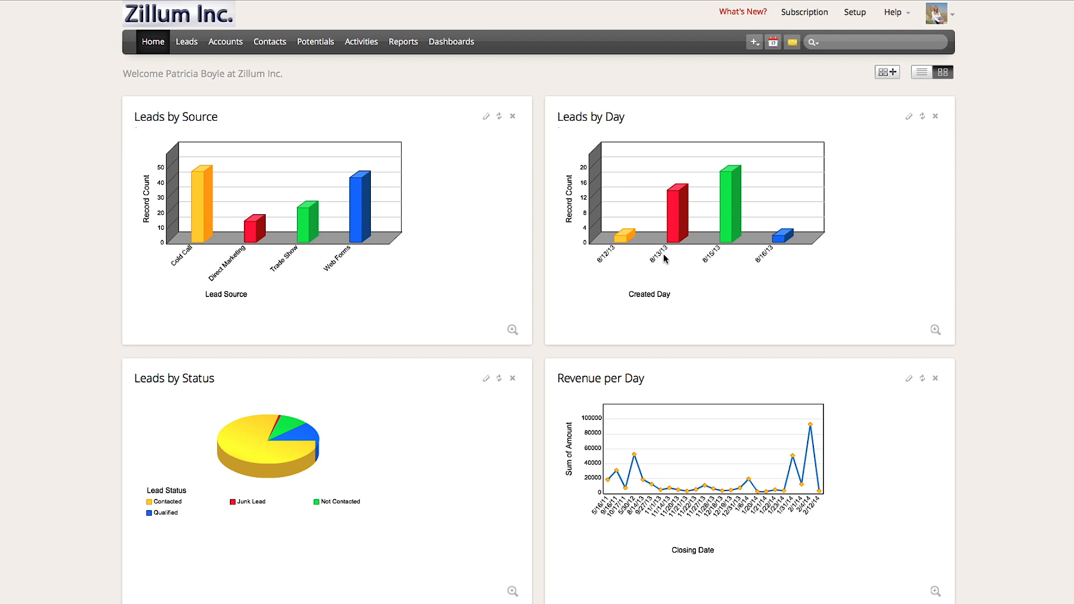
mouse_move(240, 539)
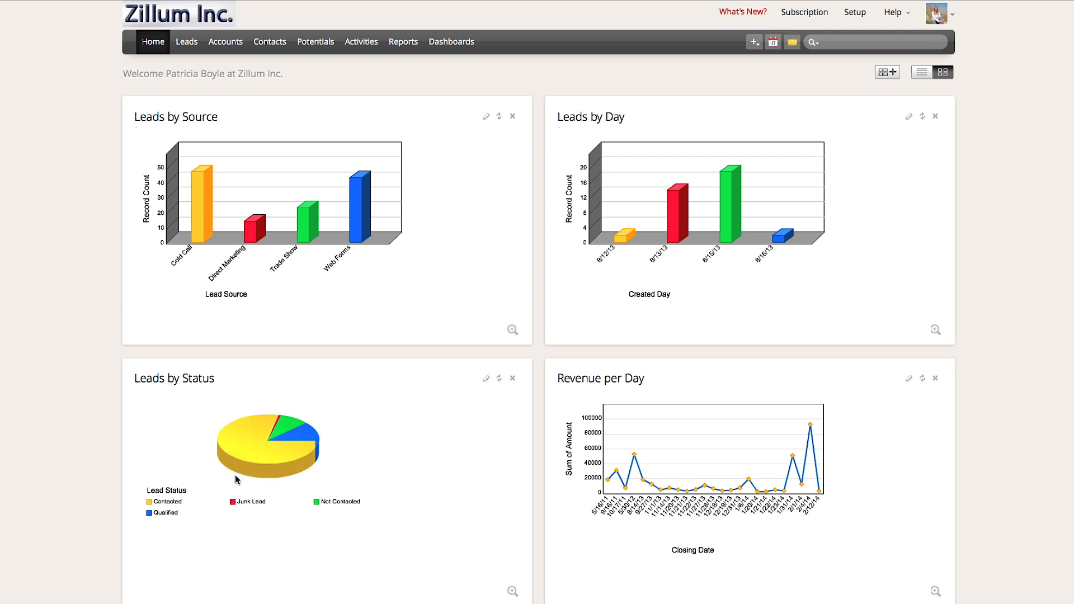
mouse_move(312, 441)
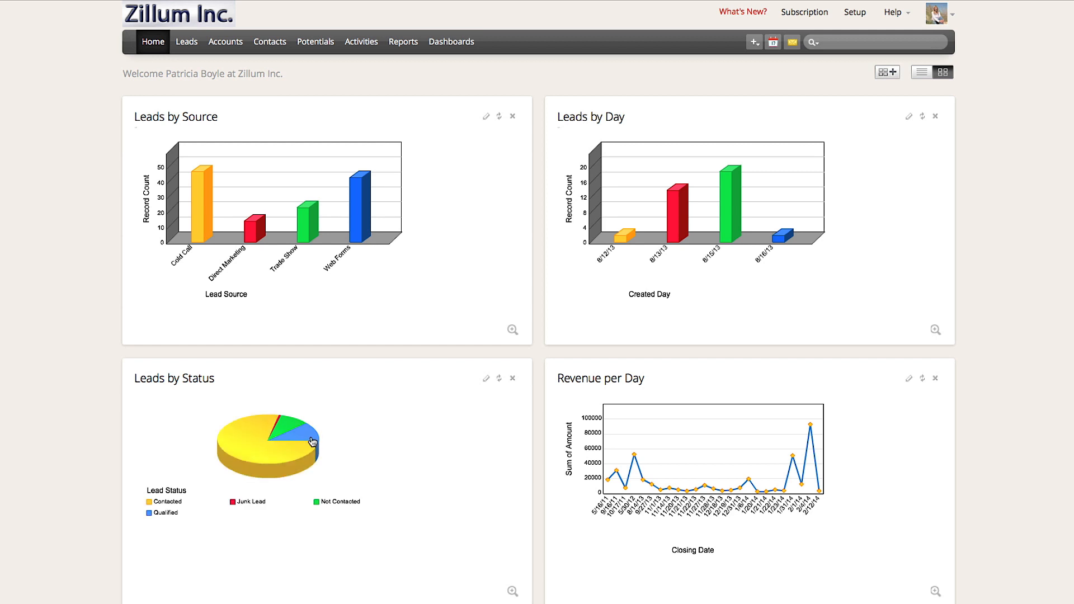
mouse_move(292, 423)
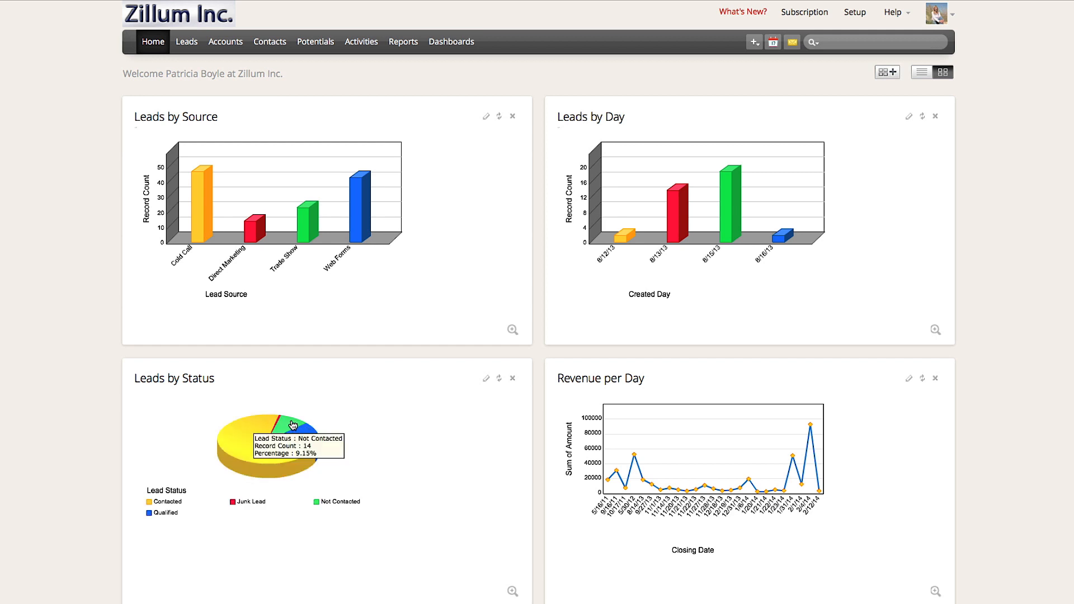
mouse_move(279, 421)
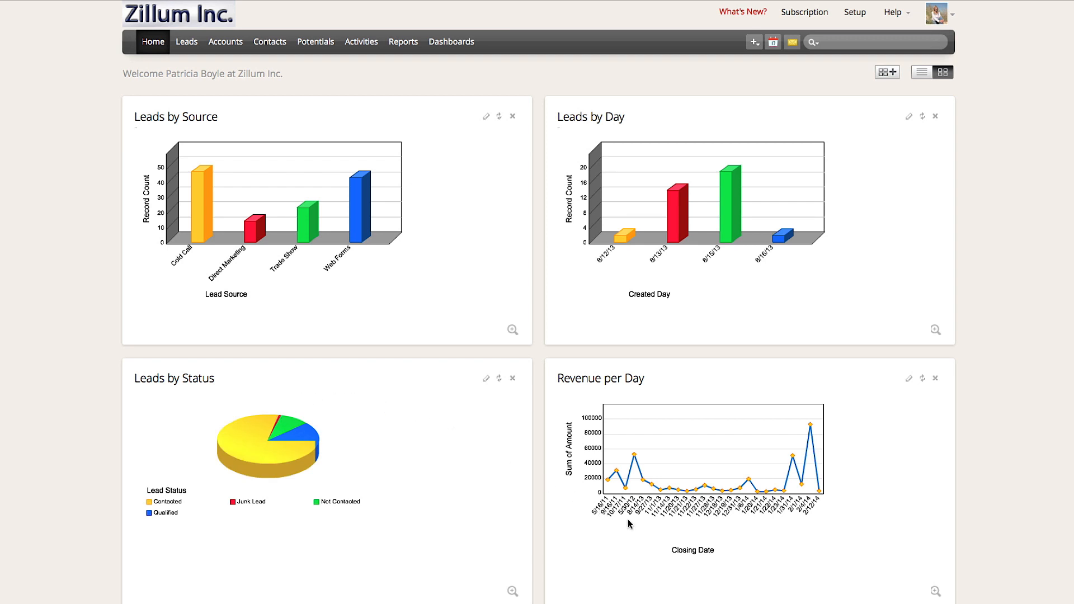
mouse_move(647, 530)
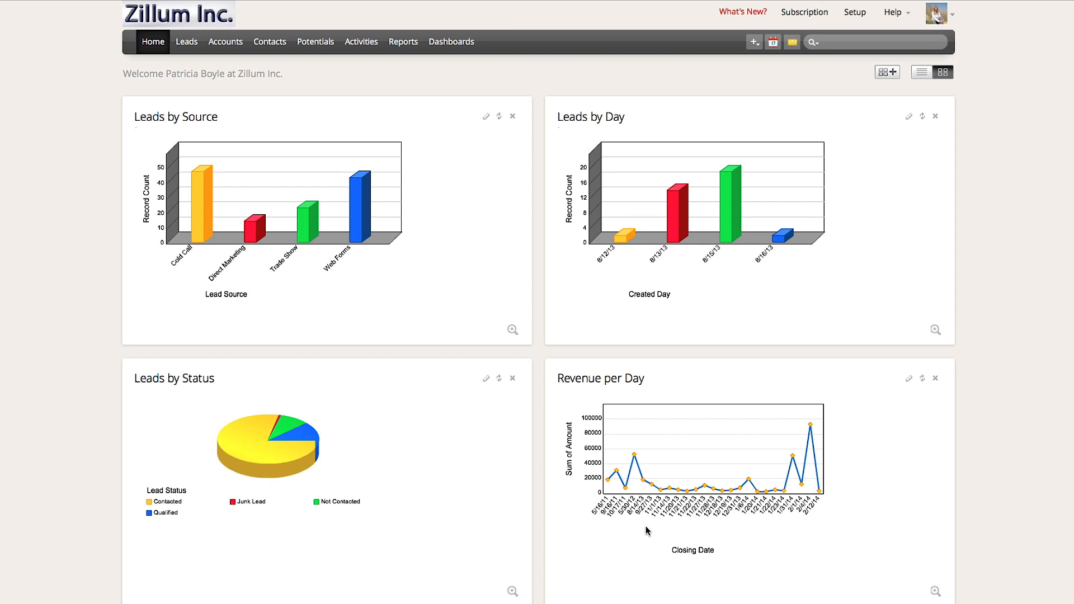
mouse_move(752, 517)
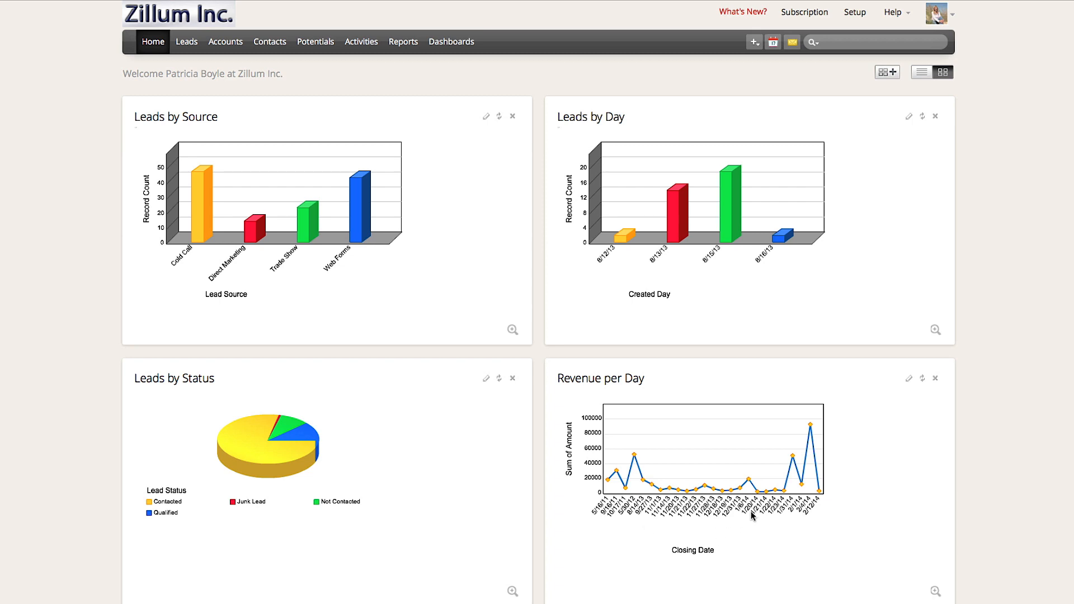
mouse_move(814, 442)
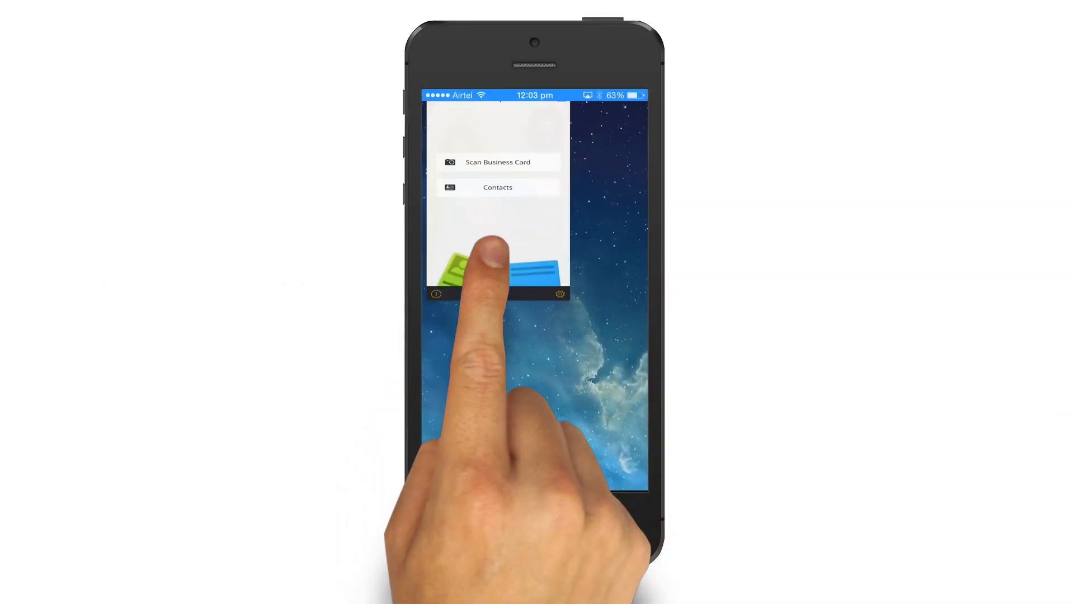
left_click(498, 162)
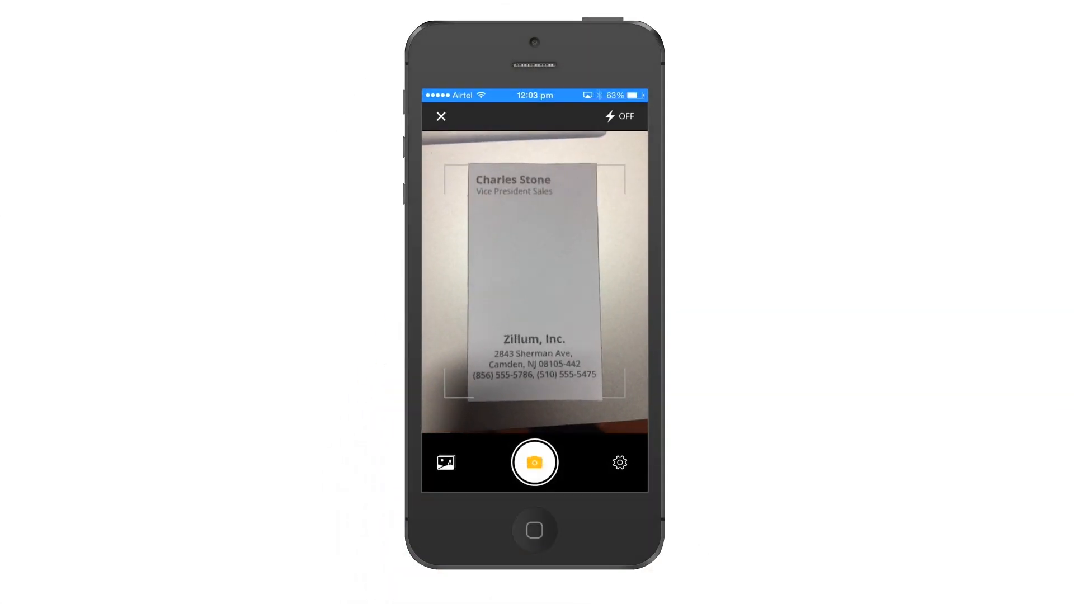
left_click(534, 462)
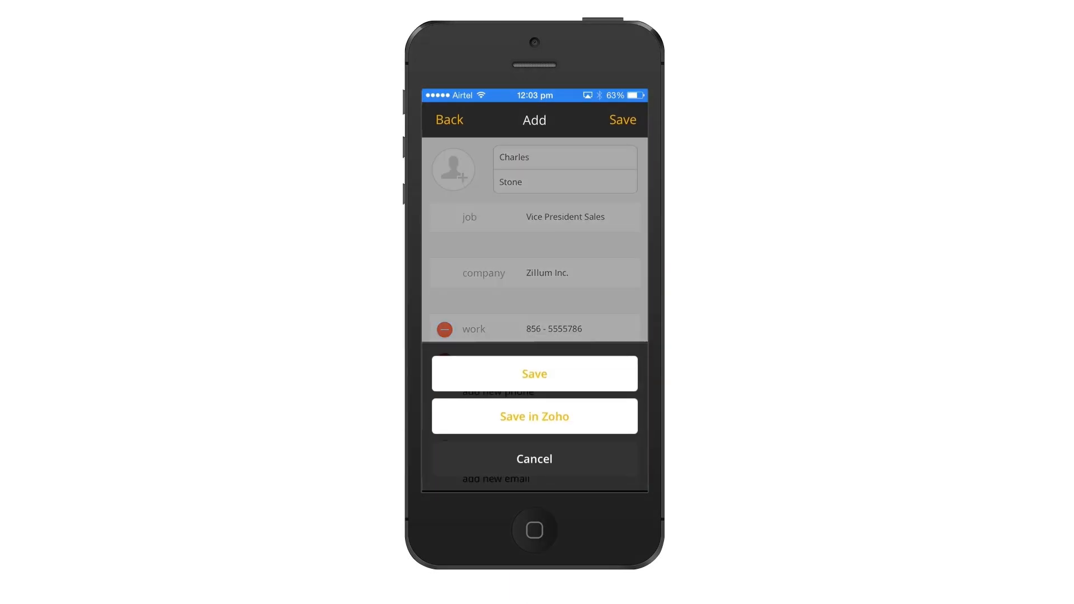
left_click(534, 459)
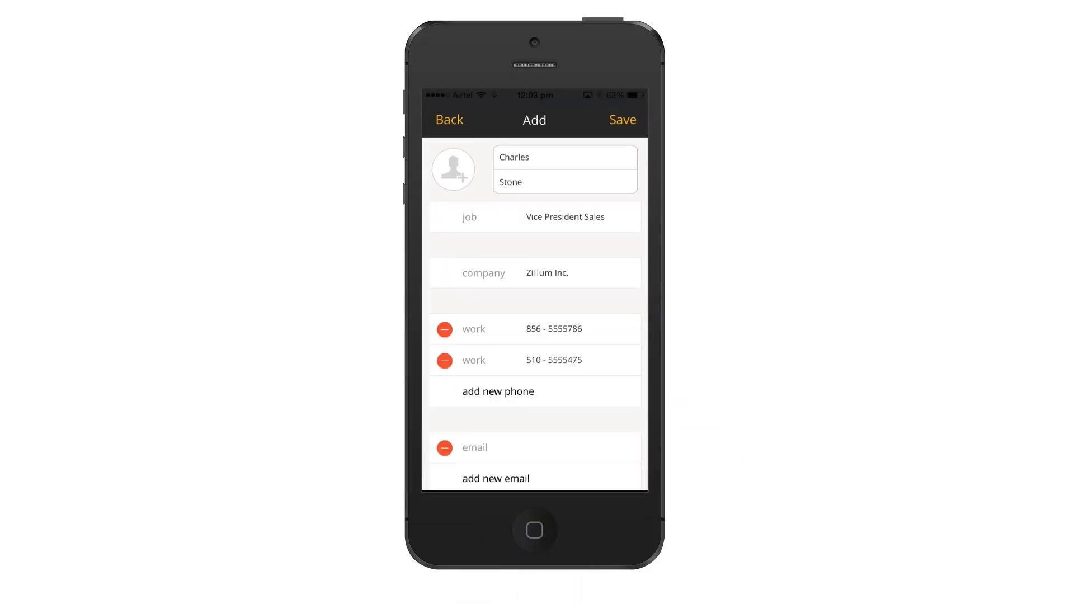
left_click(621, 120)
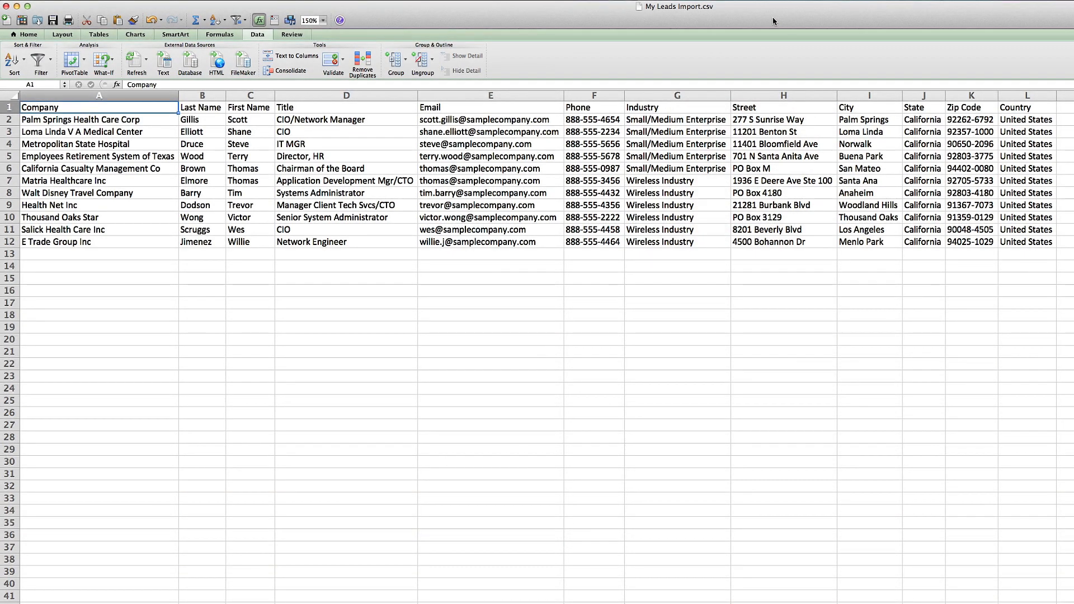
mouse_move(612, 41)
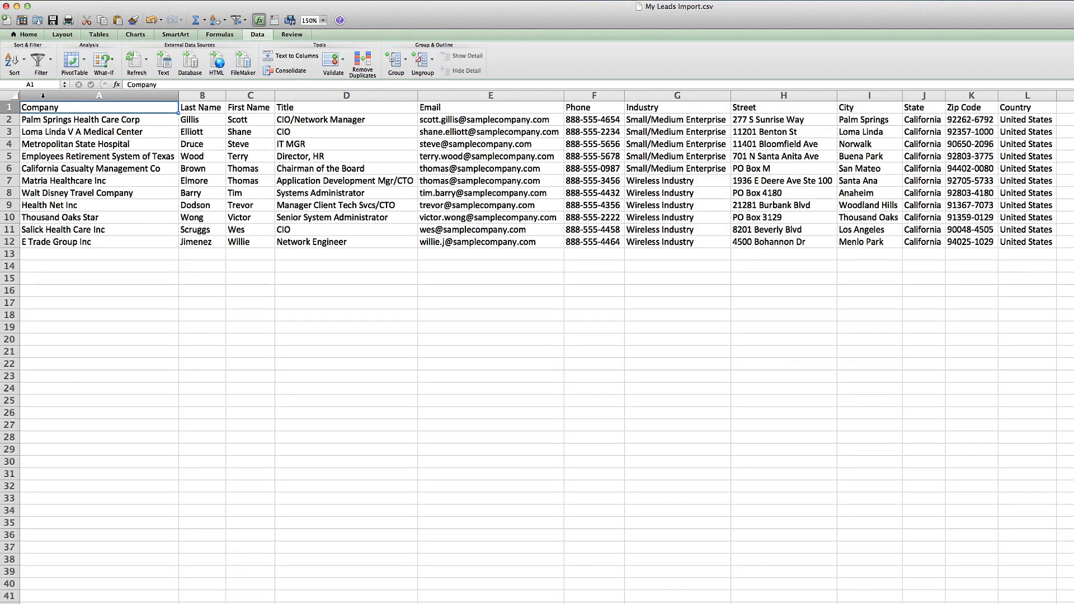
left_click(10, 107)
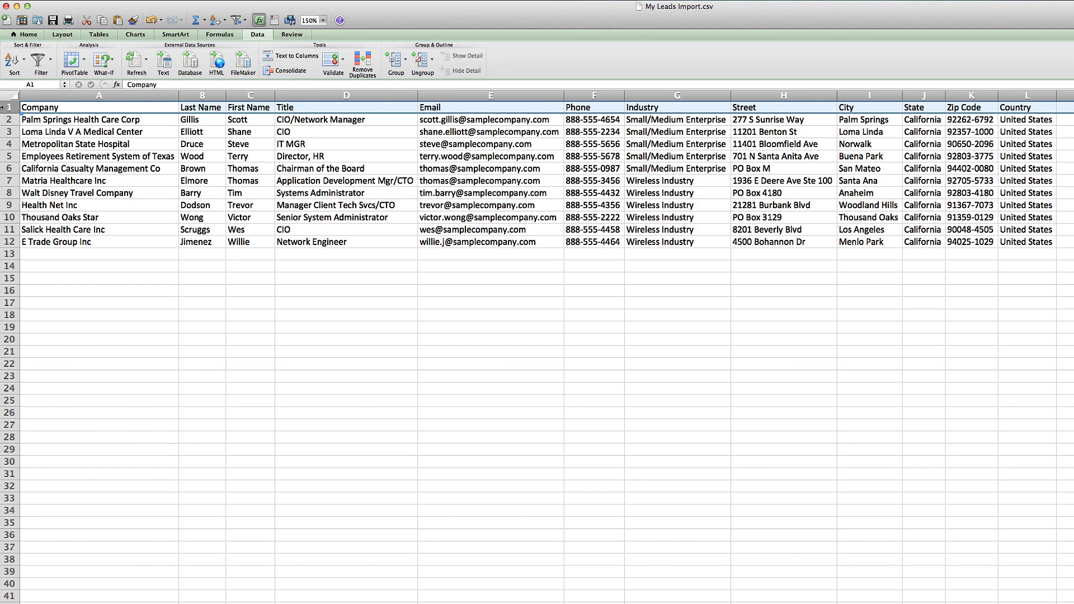
mouse_move(601, 111)
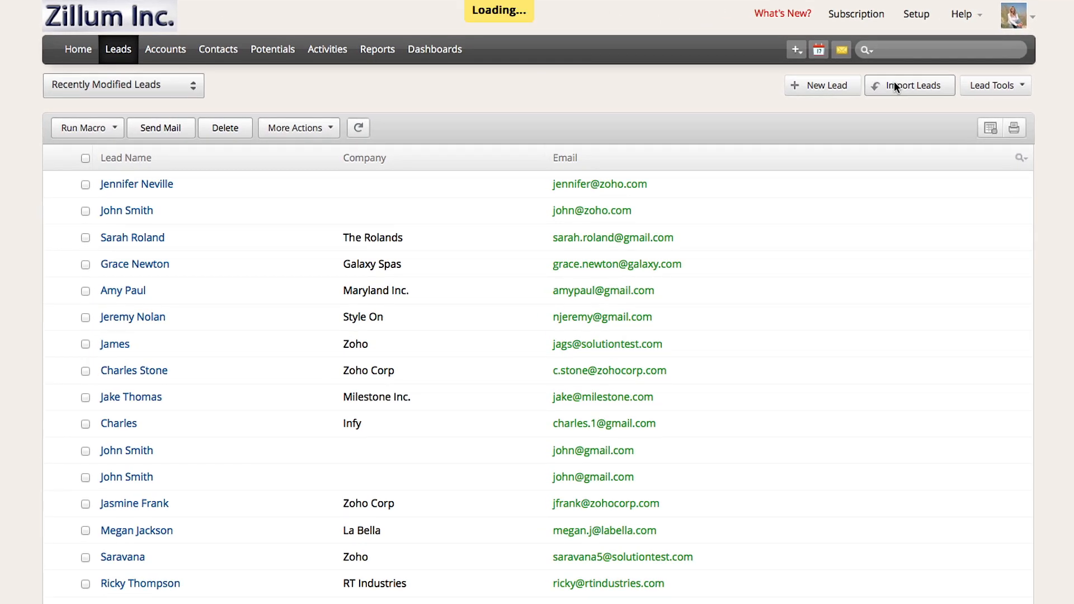
Step: Begin a lead import with the newer My Leads Import file chosen for upload
left_click(909, 85)
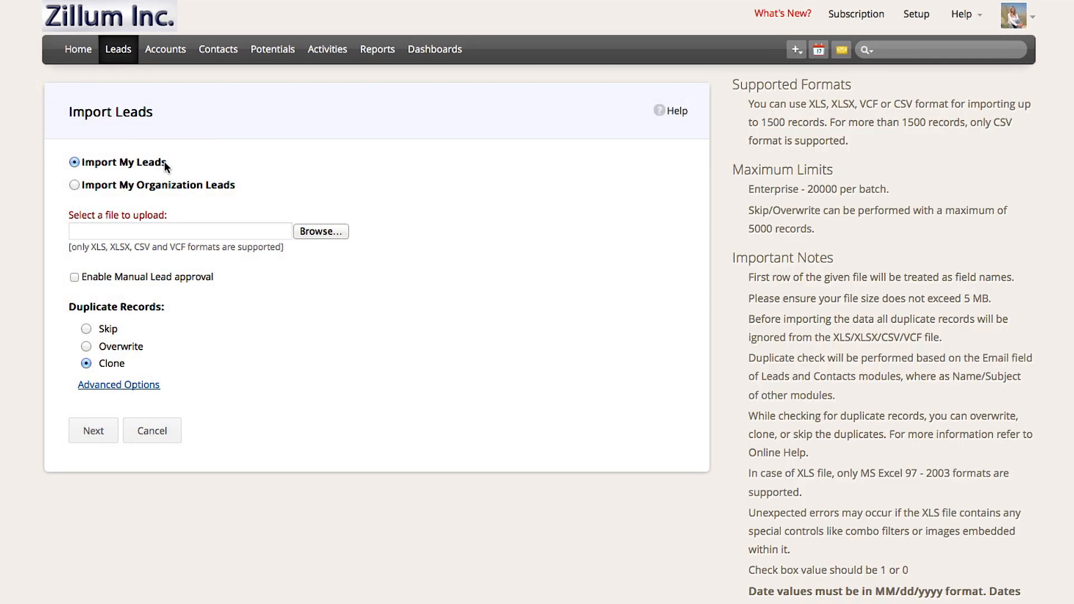
left_click(320, 230)
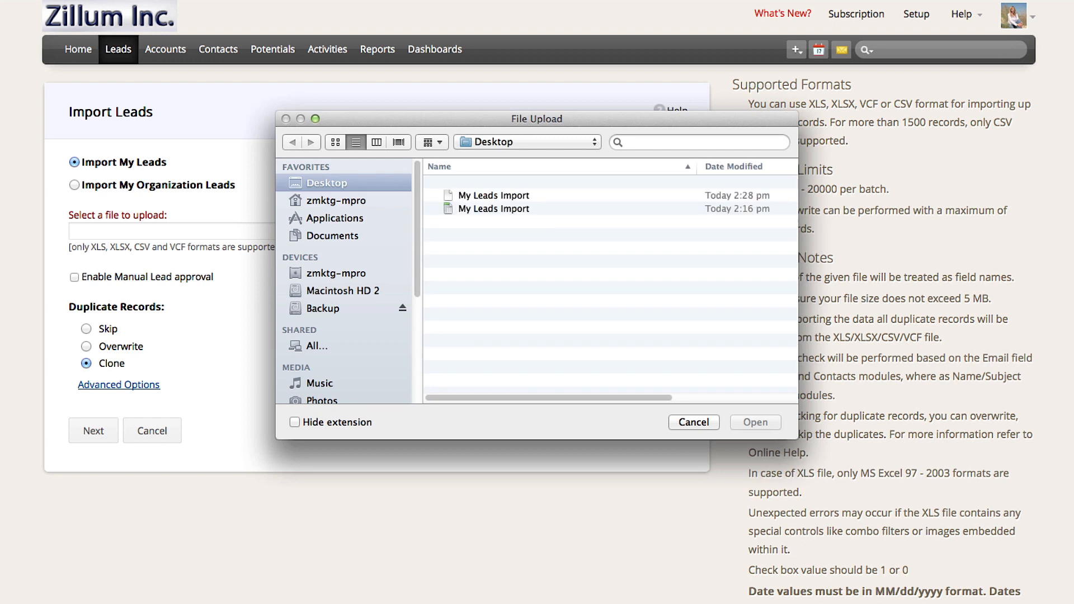
left_click(493, 195)
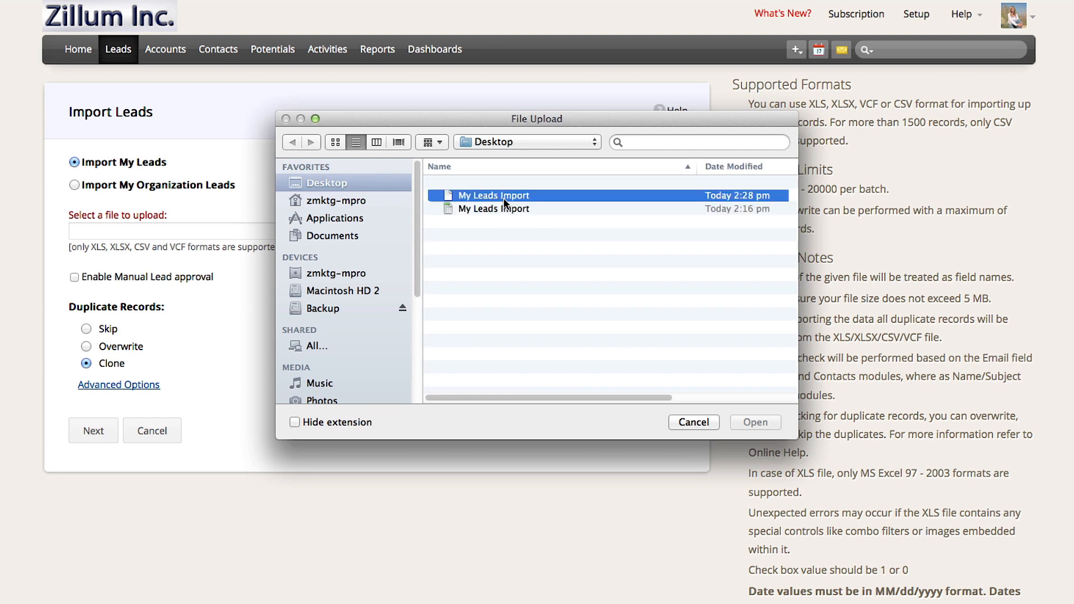
left_click(754, 422)
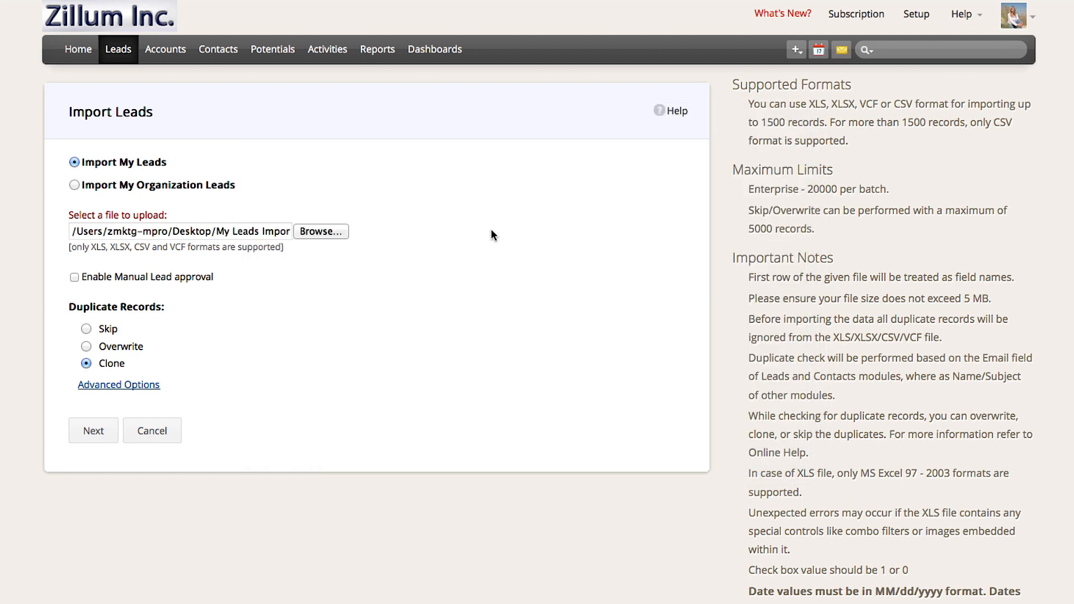
mouse_move(489, 236)
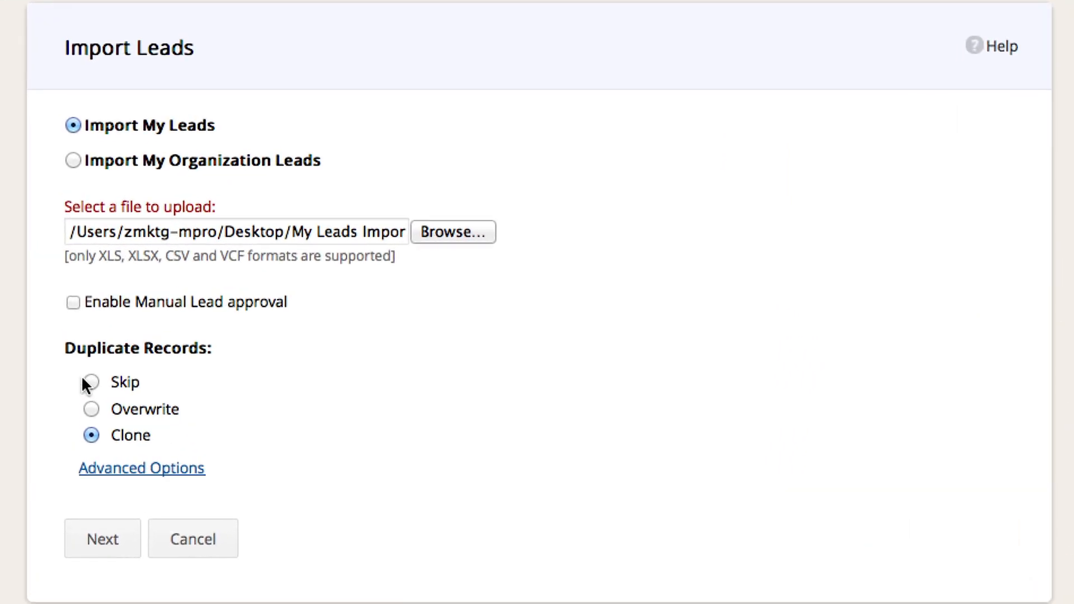
Step: Try the Overwrite duplicate option, then leave duplicate handling on Clone
left_click(90, 409)
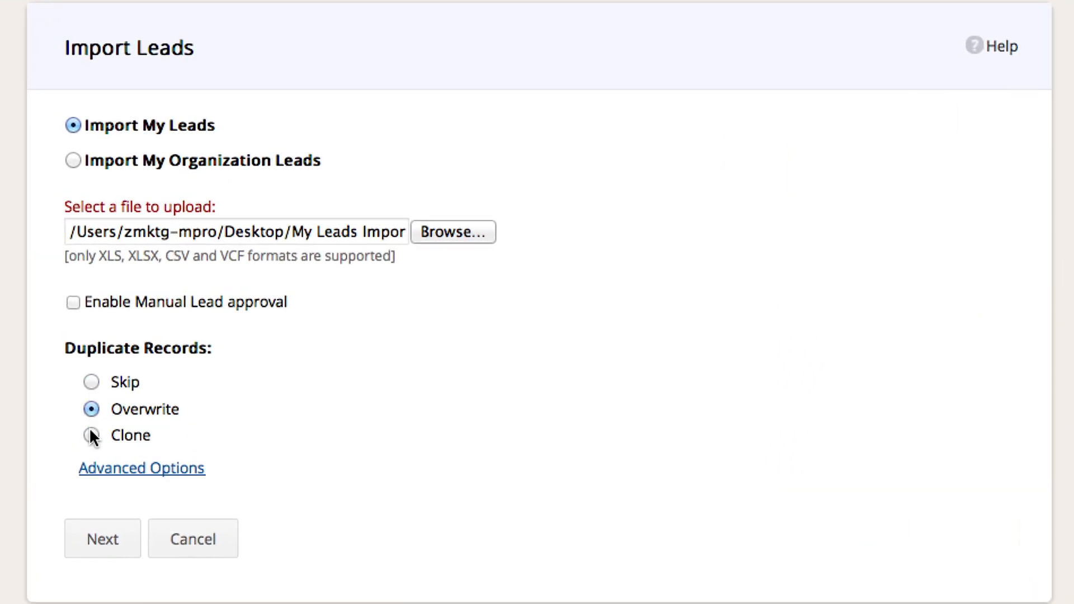
left_click(90, 435)
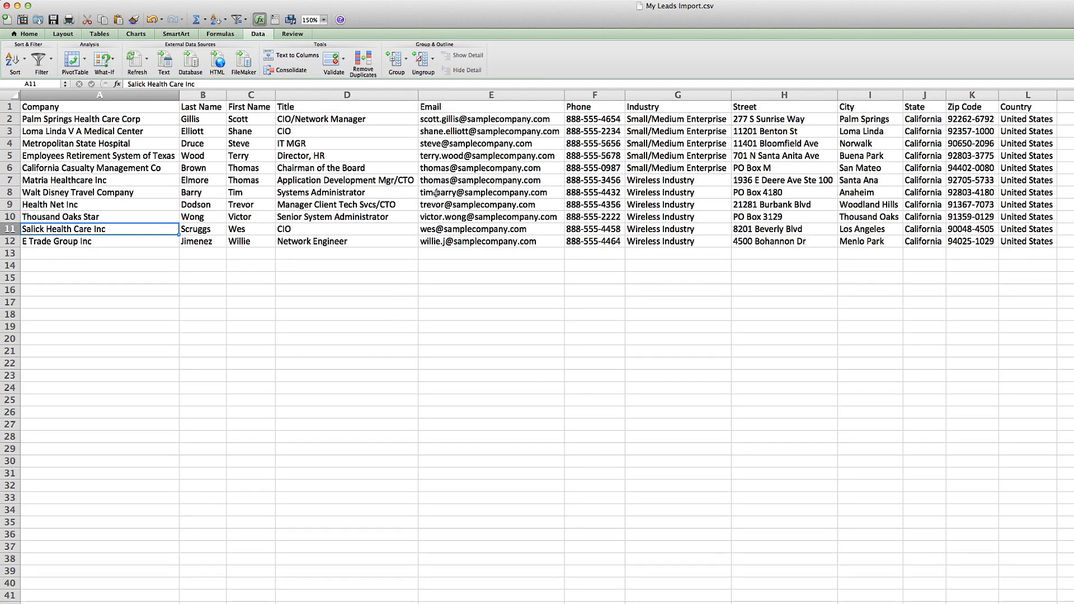
left_click(491, 95)
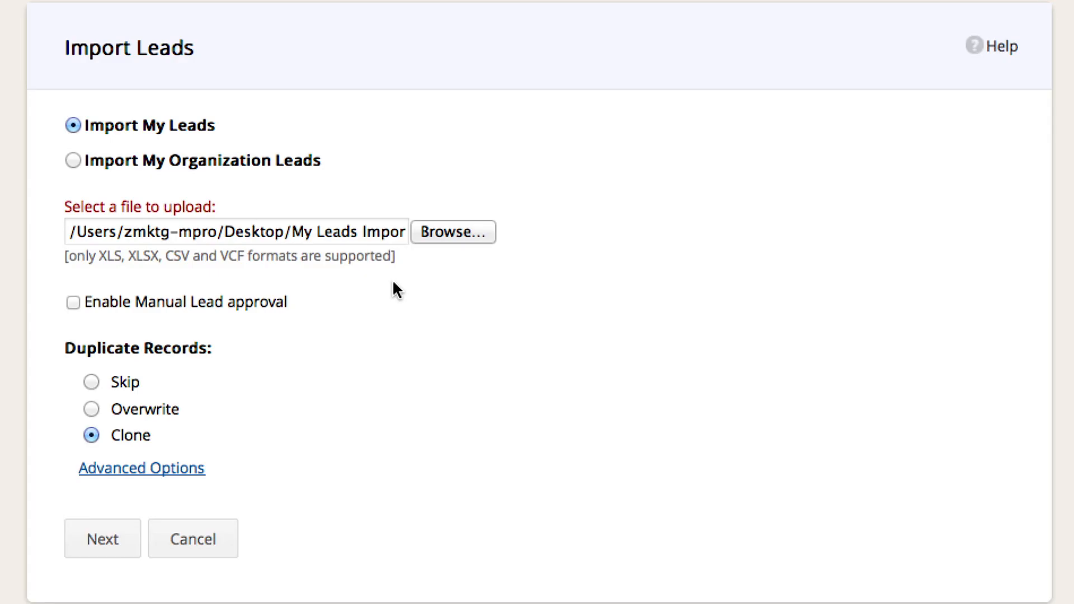
Step: Choose Overwrite for duplicate records and continue to the Map Fields step
left_click(91, 382)
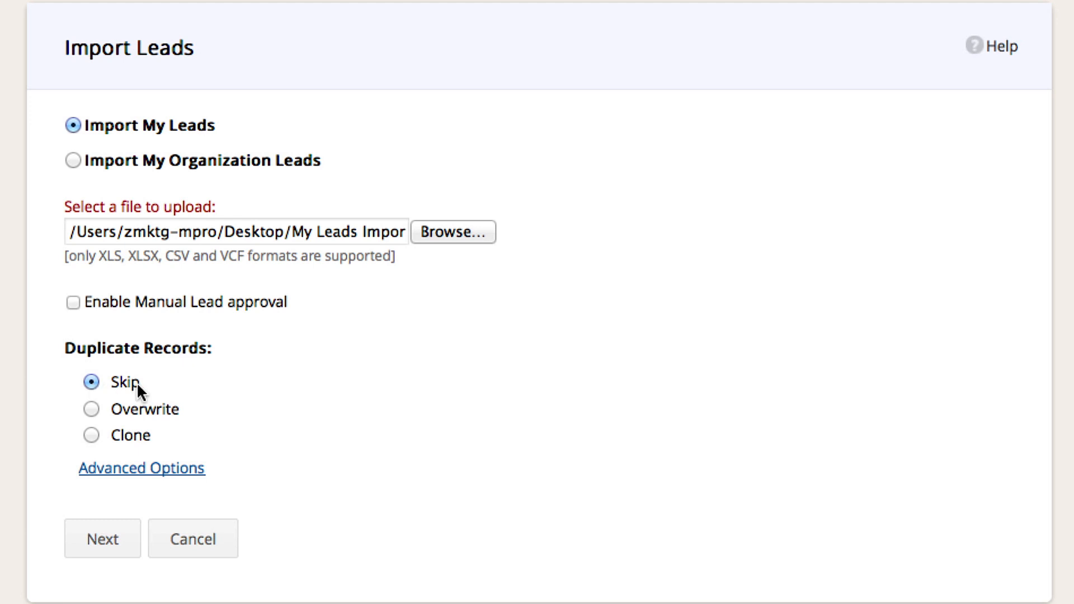
mouse_move(157, 391)
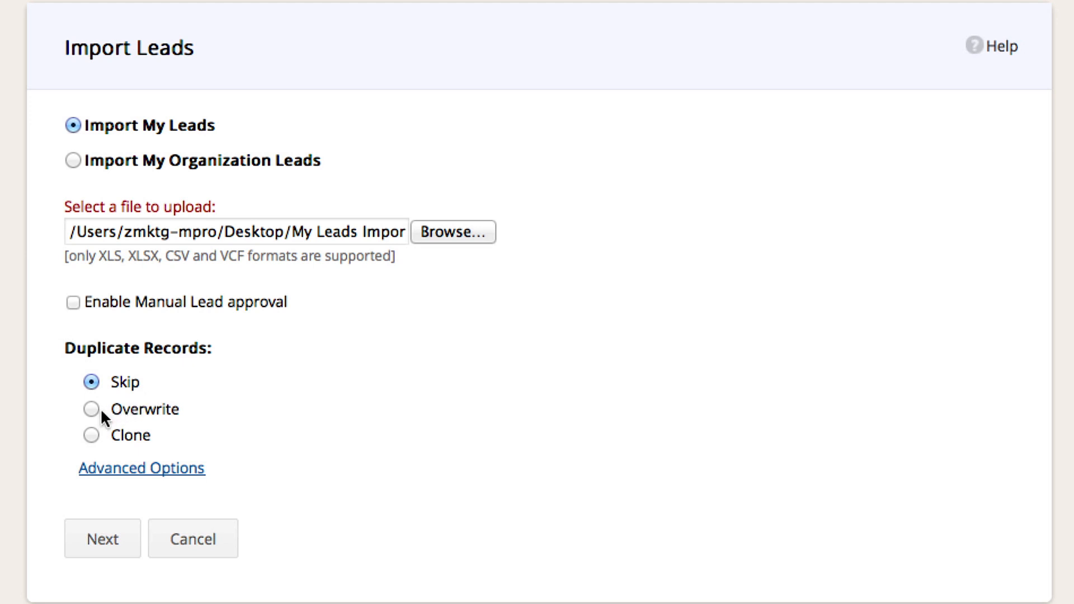
left_click(90, 408)
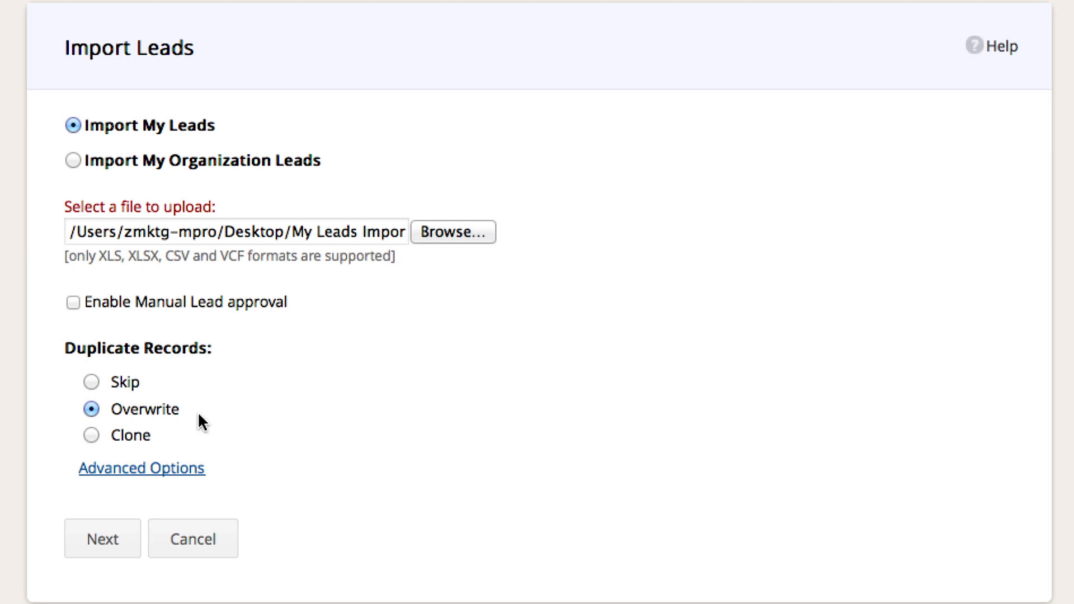
mouse_move(141, 422)
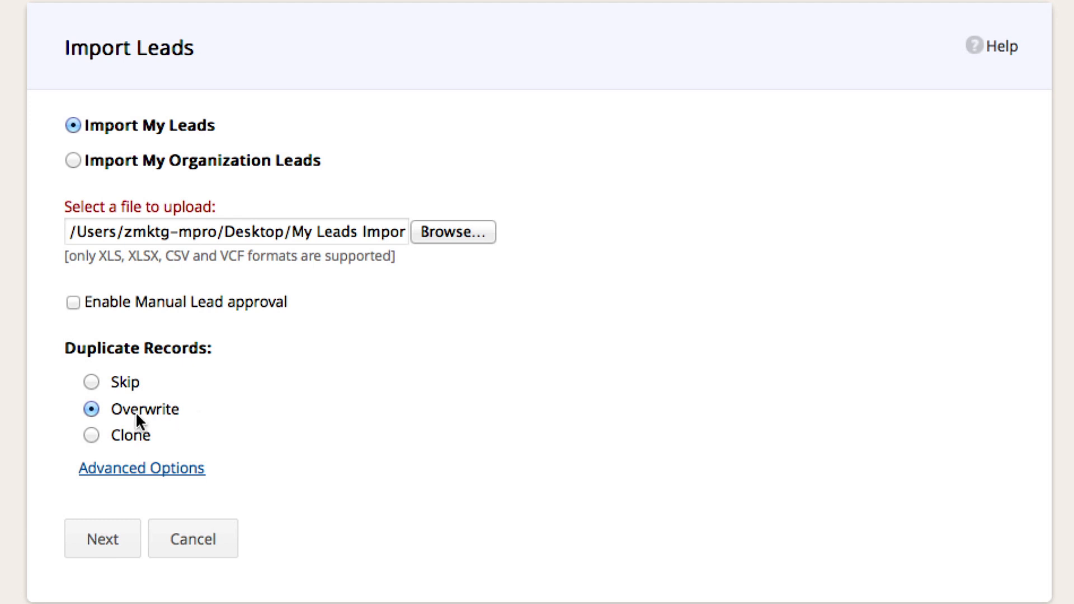
left_click(102, 538)
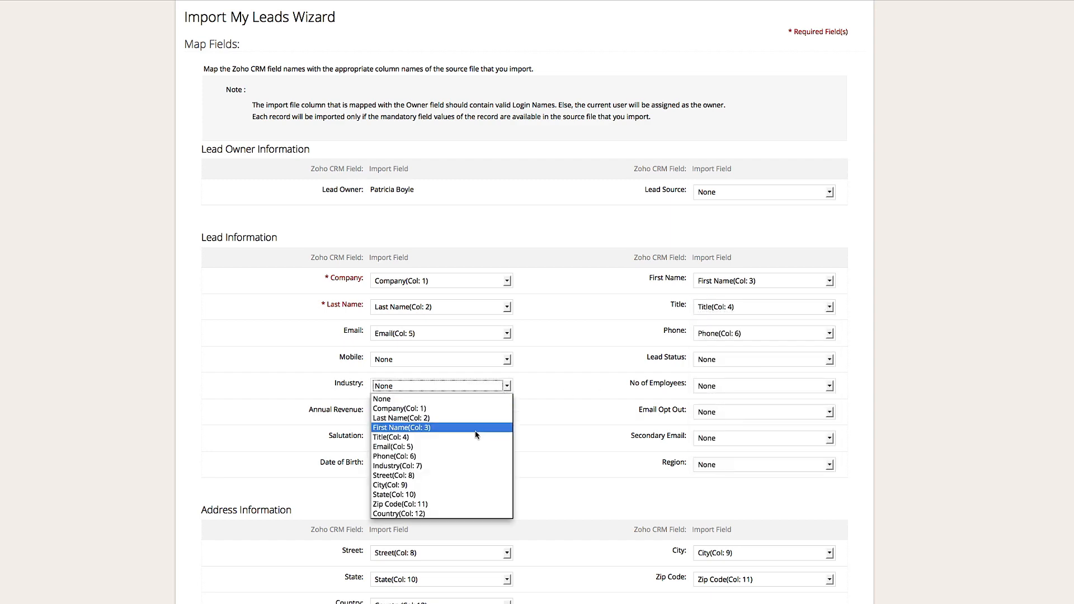
Step: Map Industry to Industry(Col: 7), confirm the mapping, run the import and return to the leads list
left_click(397, 466)
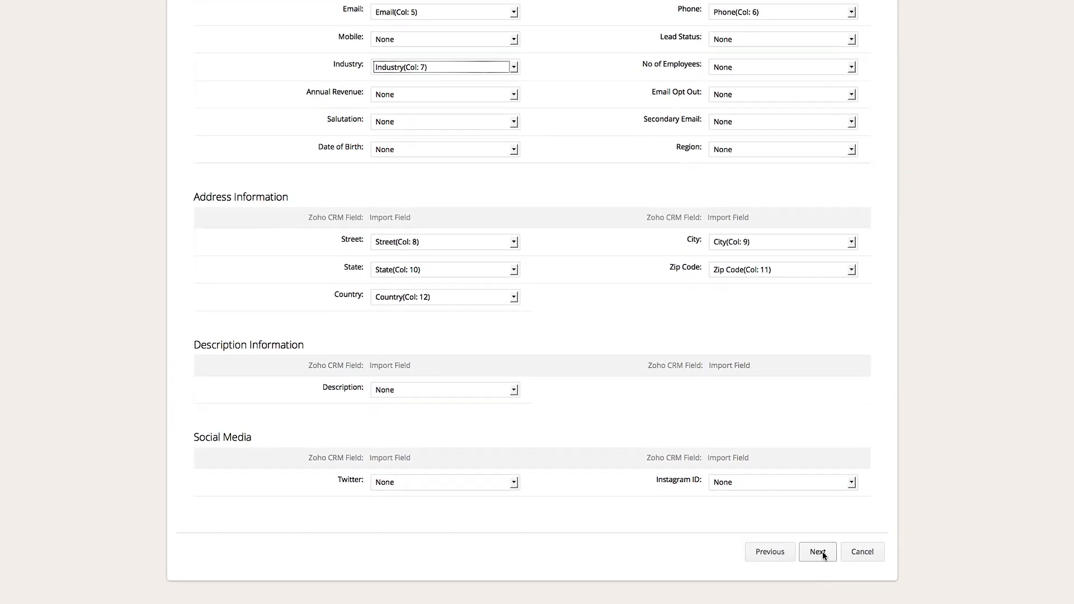
left_click(817, 551)
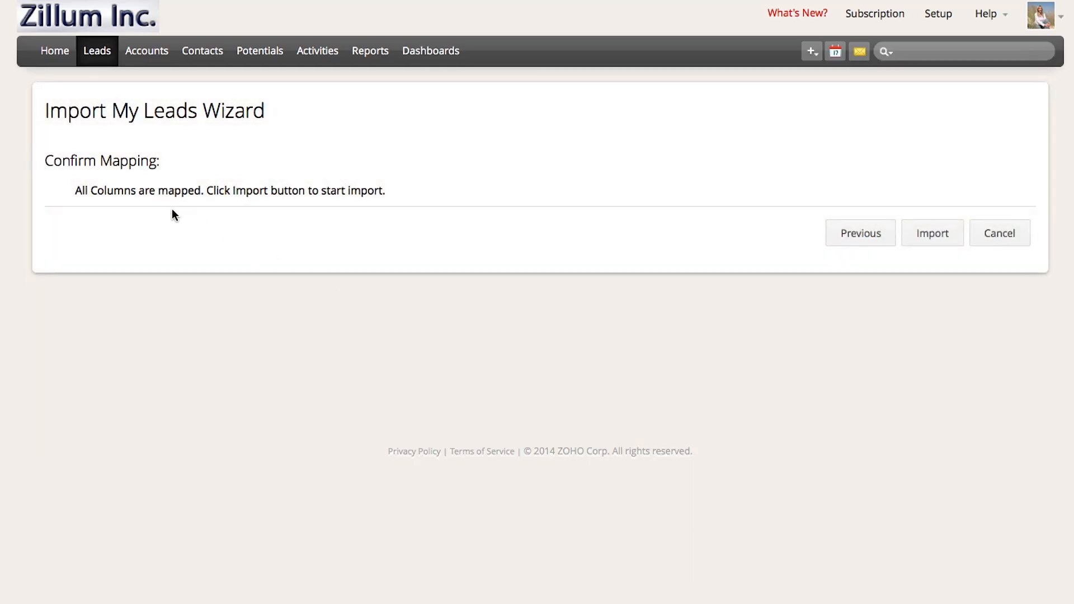
left_click(932, 233)
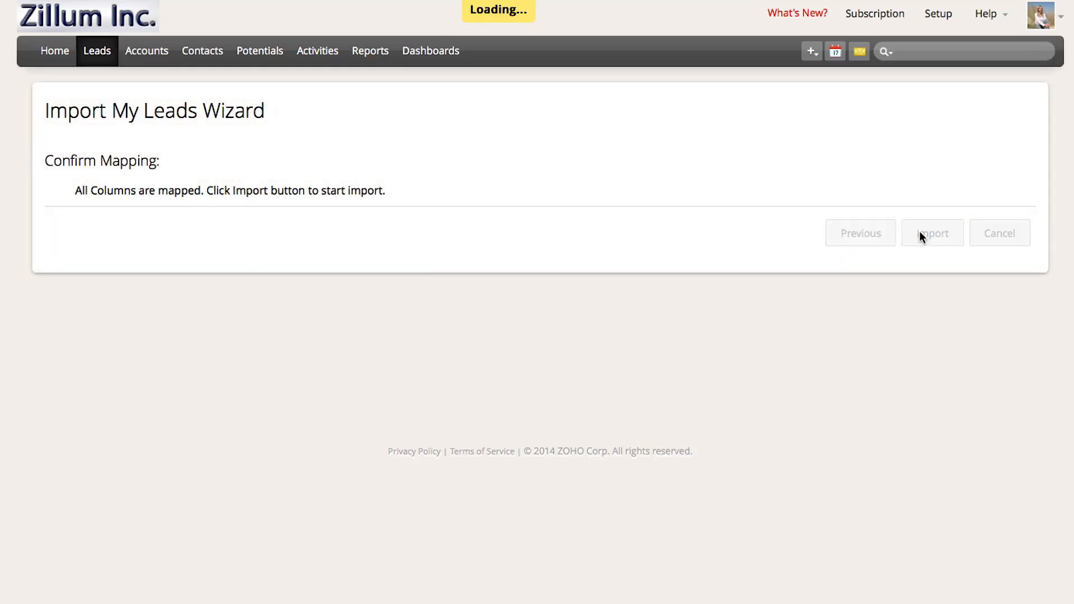
left_click(932, 233)
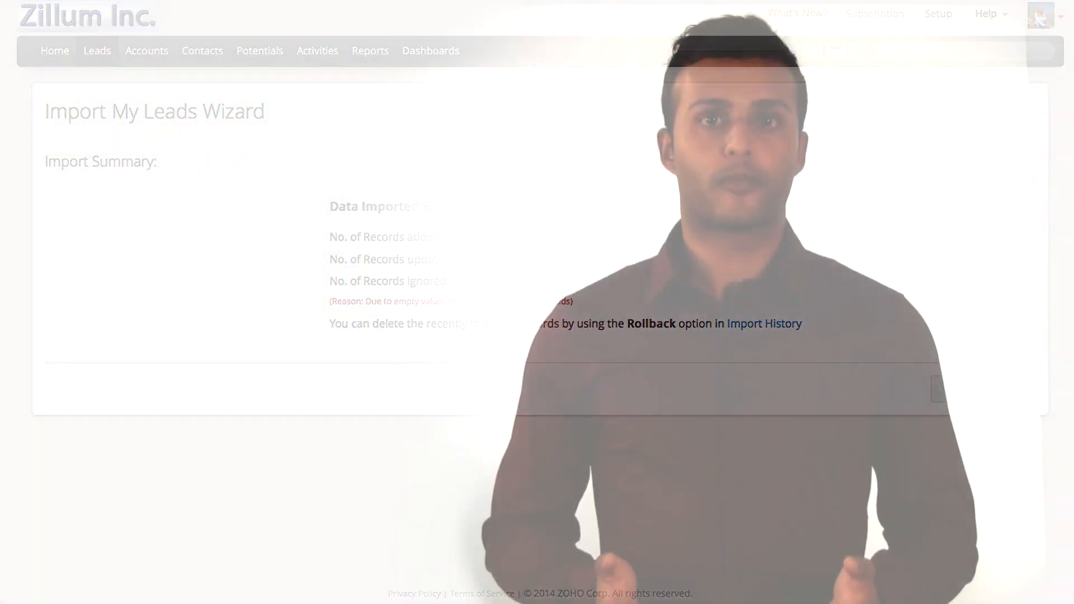
left_click(96, 50)
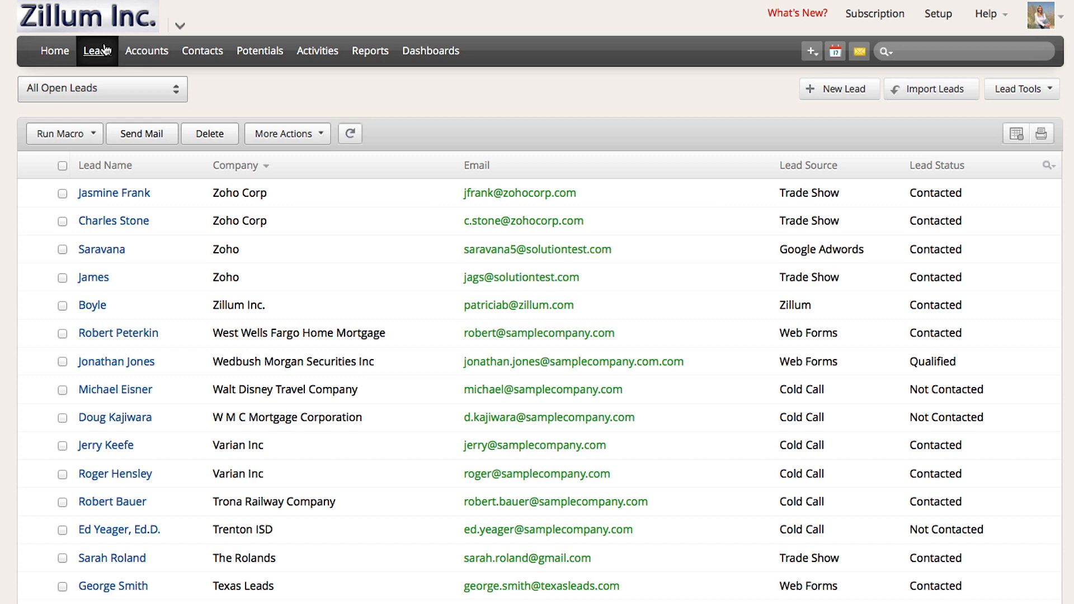
Step: Switch the leads list to the Todays Leads view showing the eleven imported California leads
left_click(173, 89)
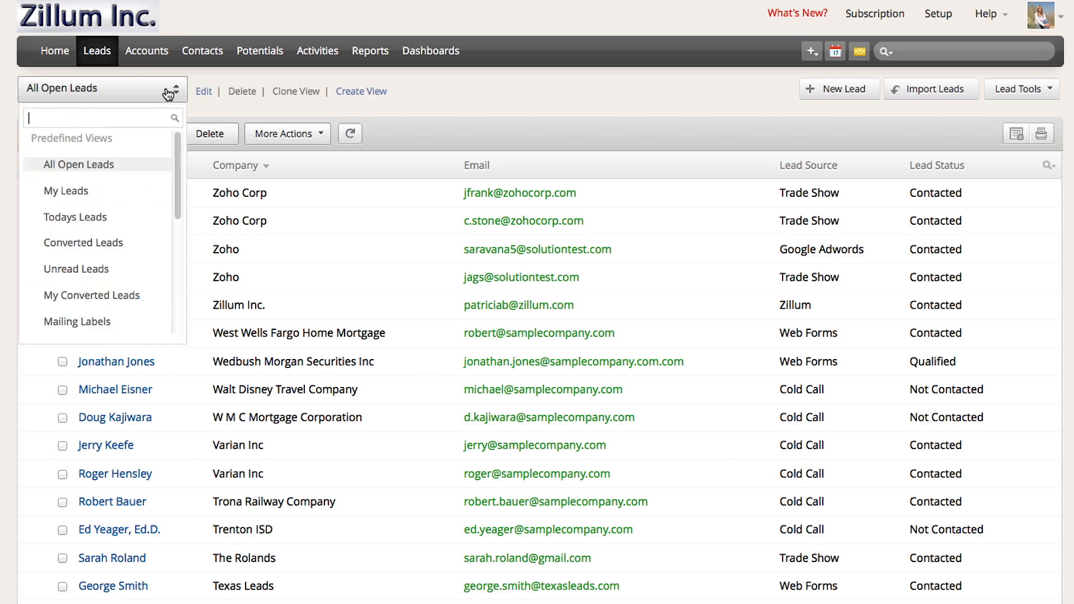
left_click(75, 215)
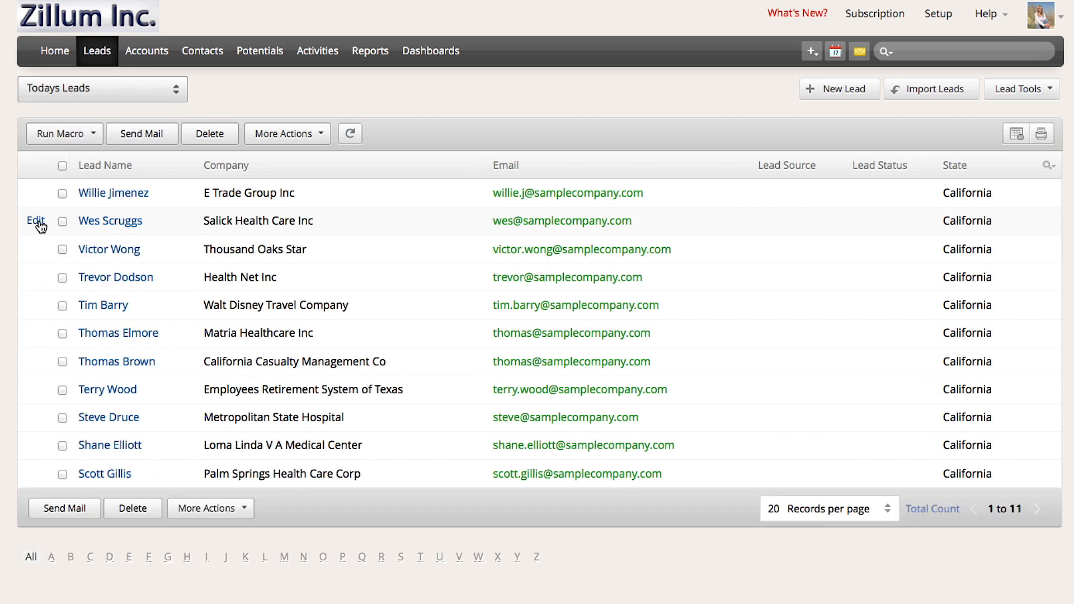
left_click(937, 14)
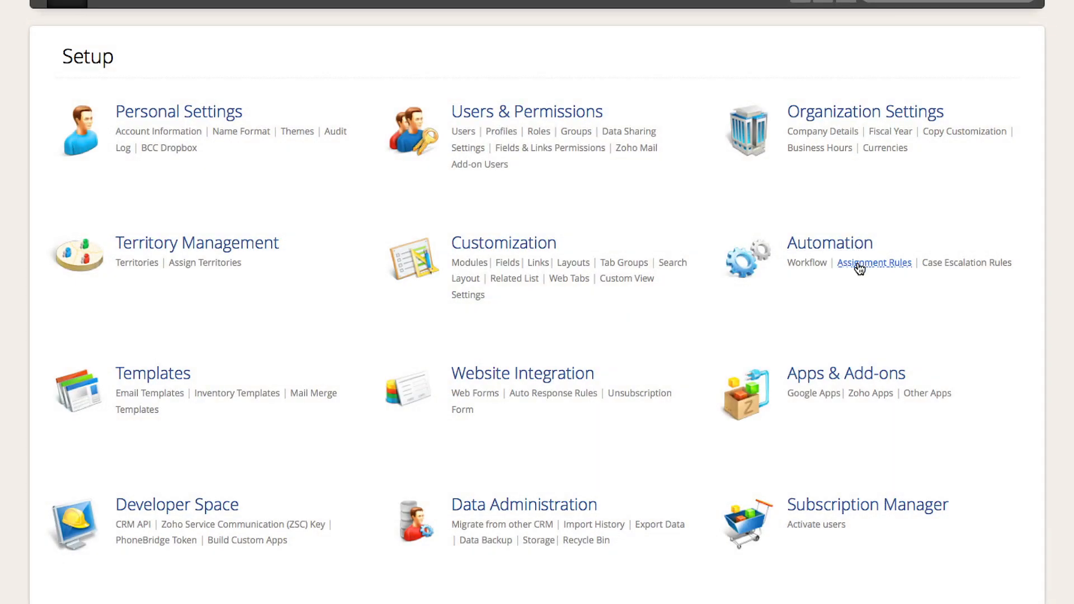
Step: Review the Lead Assignment-Demo rule entry routing Central or South region leads
left_click(873, 261)
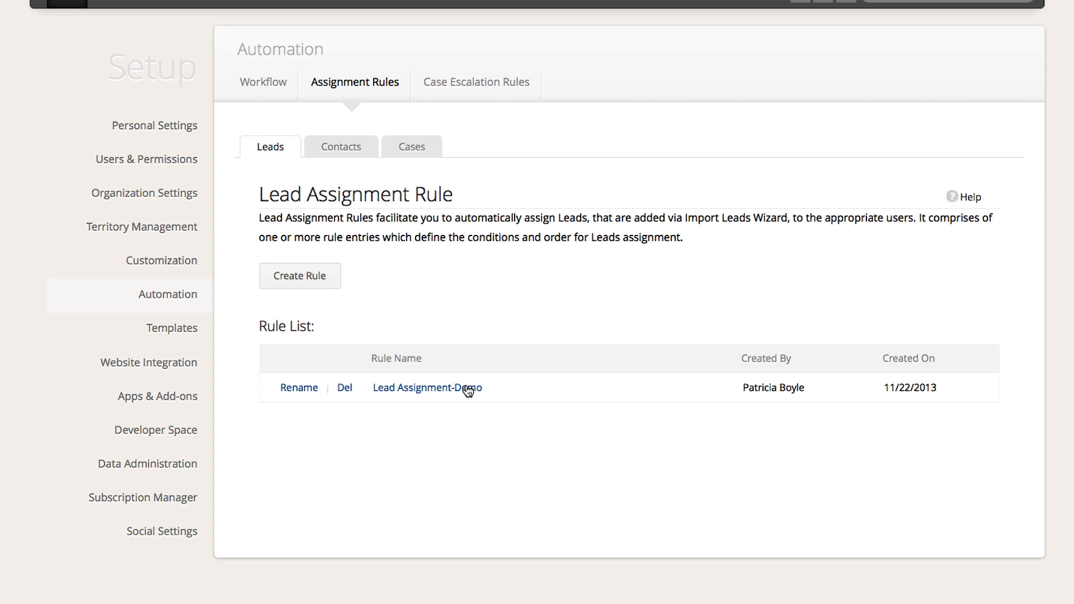
left_click(427, 388)
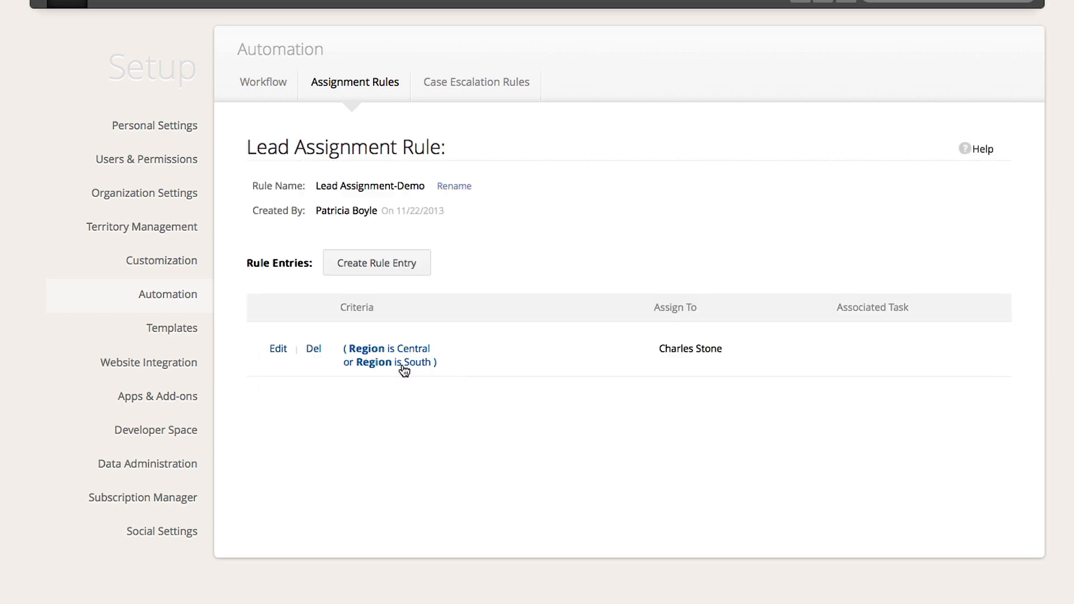
left_click(278, 348)
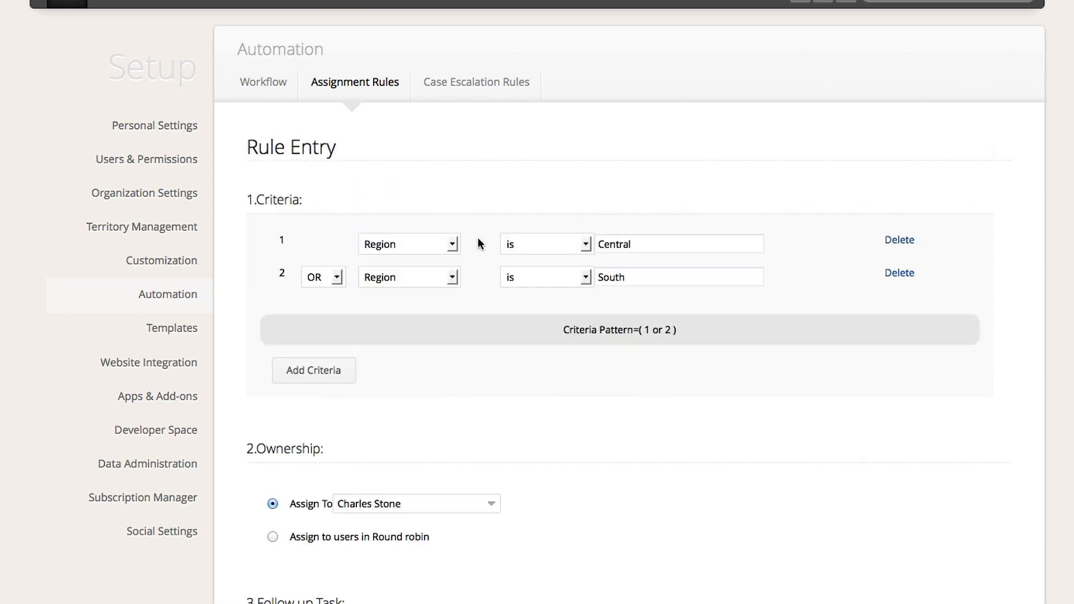
mouse_move(430, 511)
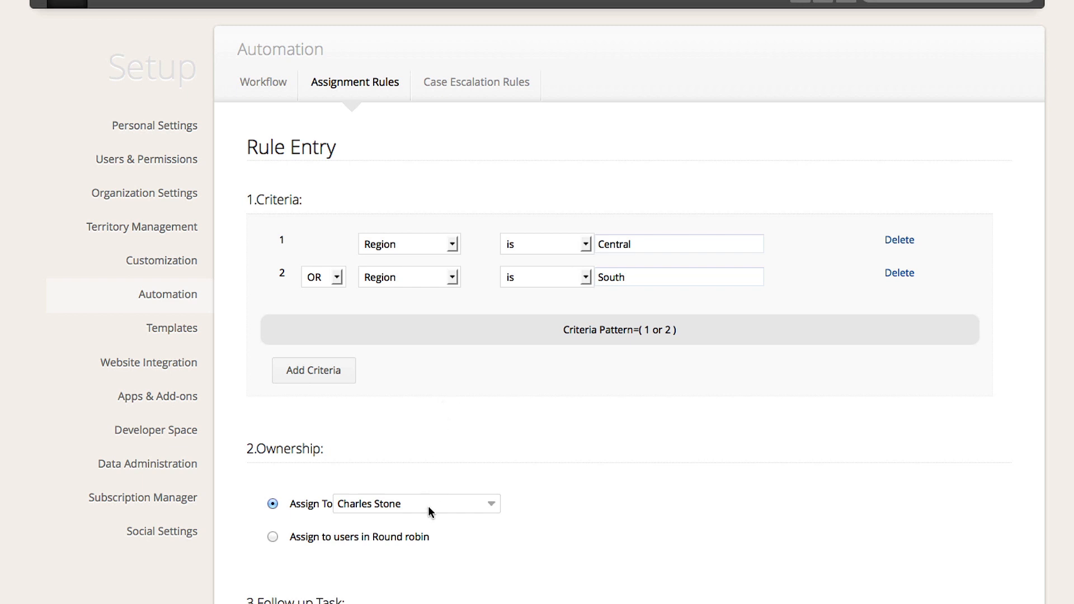
scroll("down", 3)
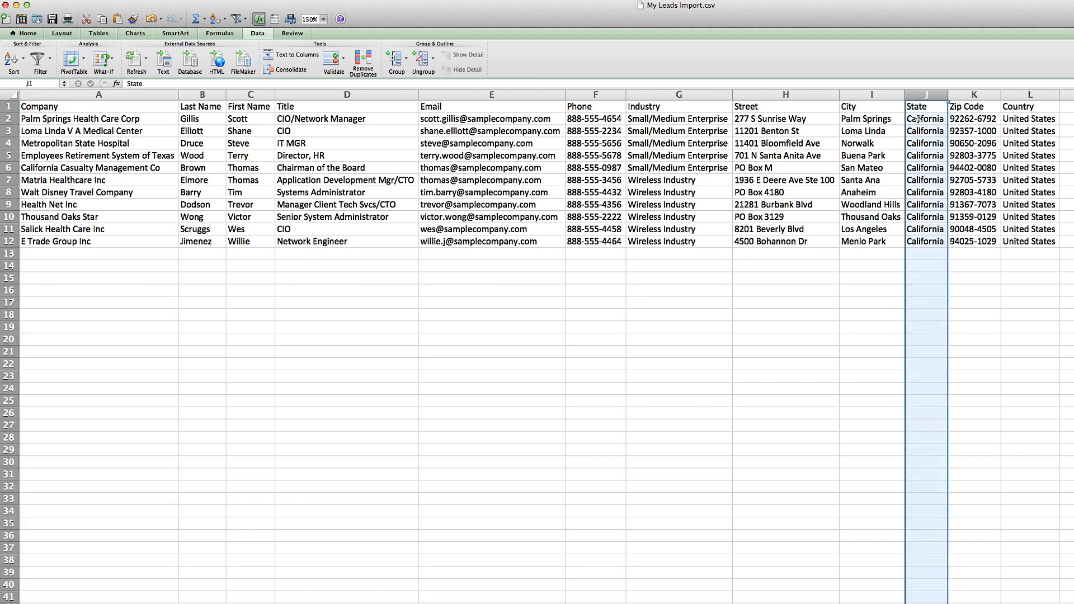
Step: Select column J (State) in My Leads Import.csv, where every lead reads California
left_click(925, 143)
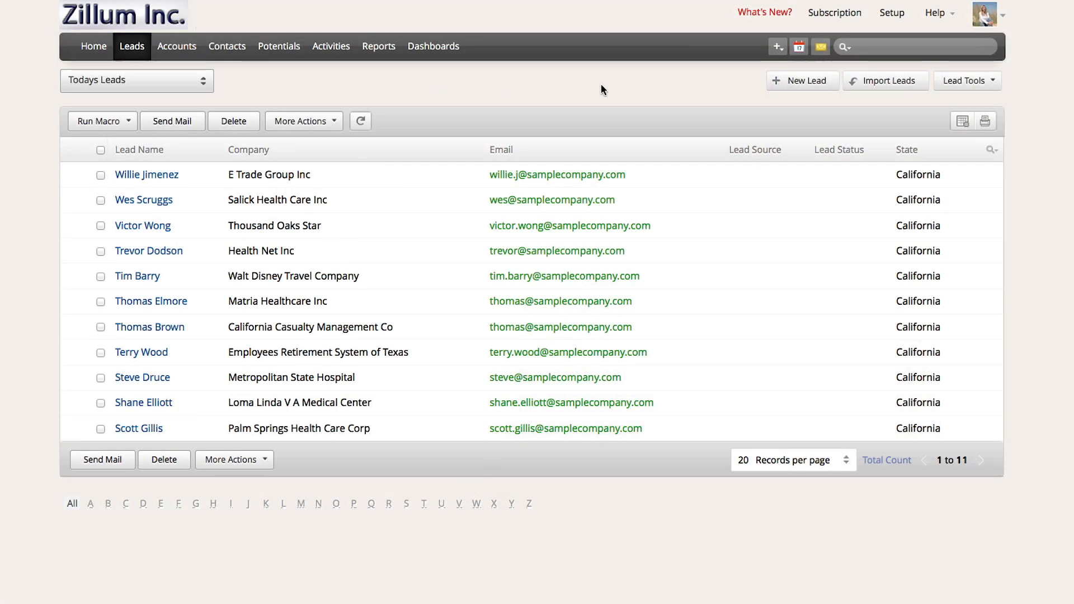
Step: Start a second import of the leads CSV with duplicates set to Overwrite, reaching Map Fields
left_click(883, 81)
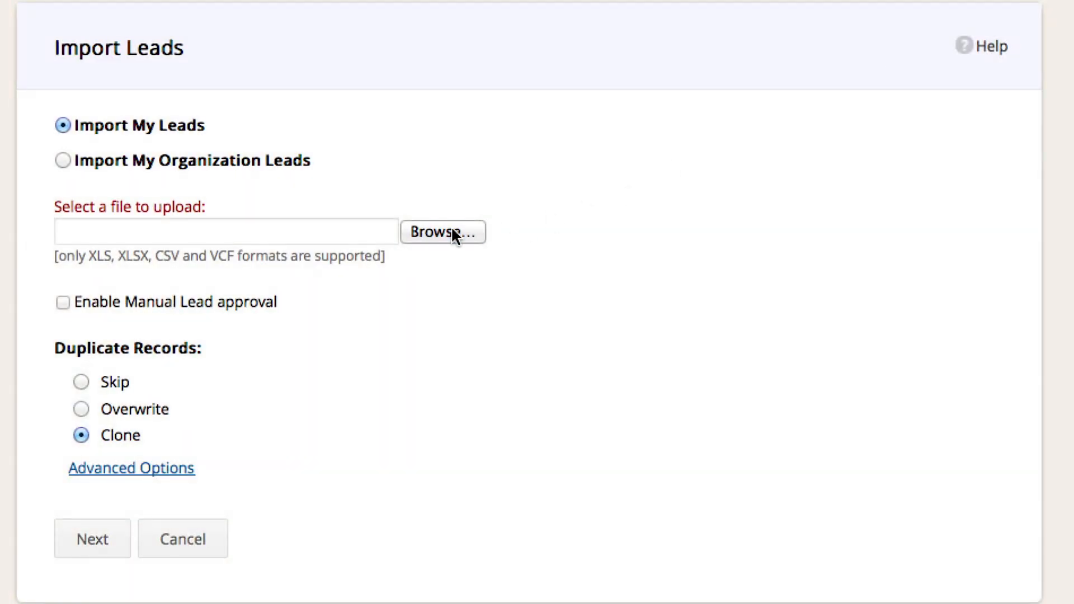
left_click(443, 232)
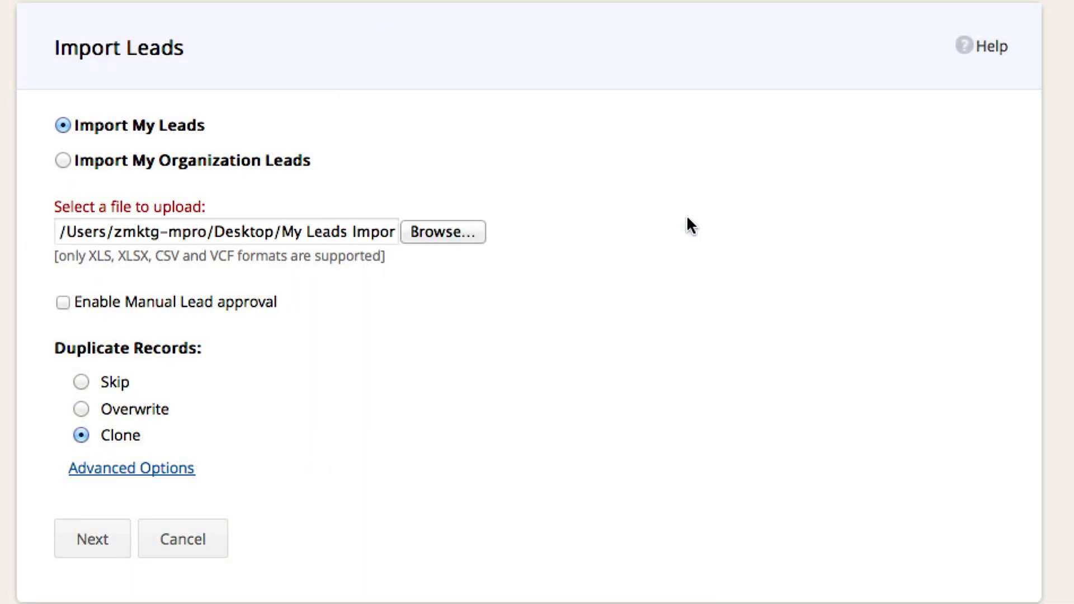
left_click(81, 409)
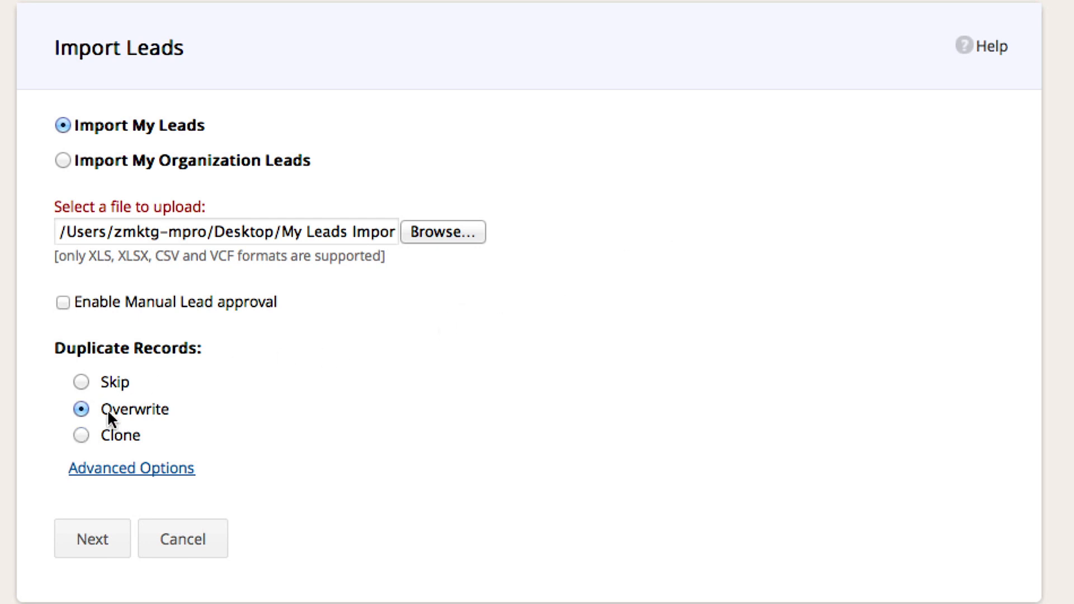
left_click(92, 538)
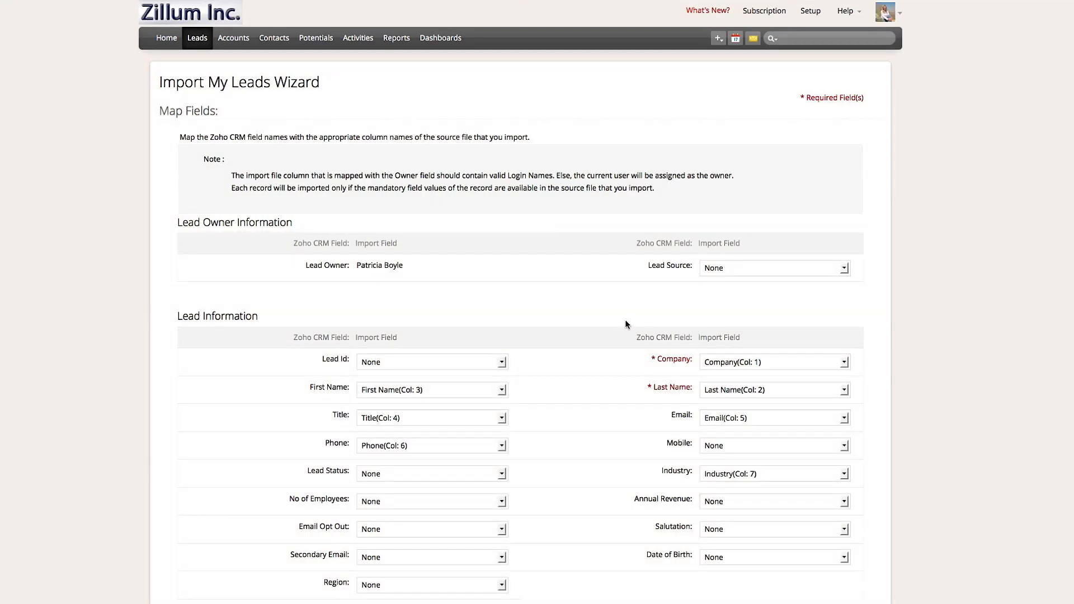
Step: Confirm the mapping and run the import, whose summary shows 10 records updated and 1 ignored
scroll("down", 3)
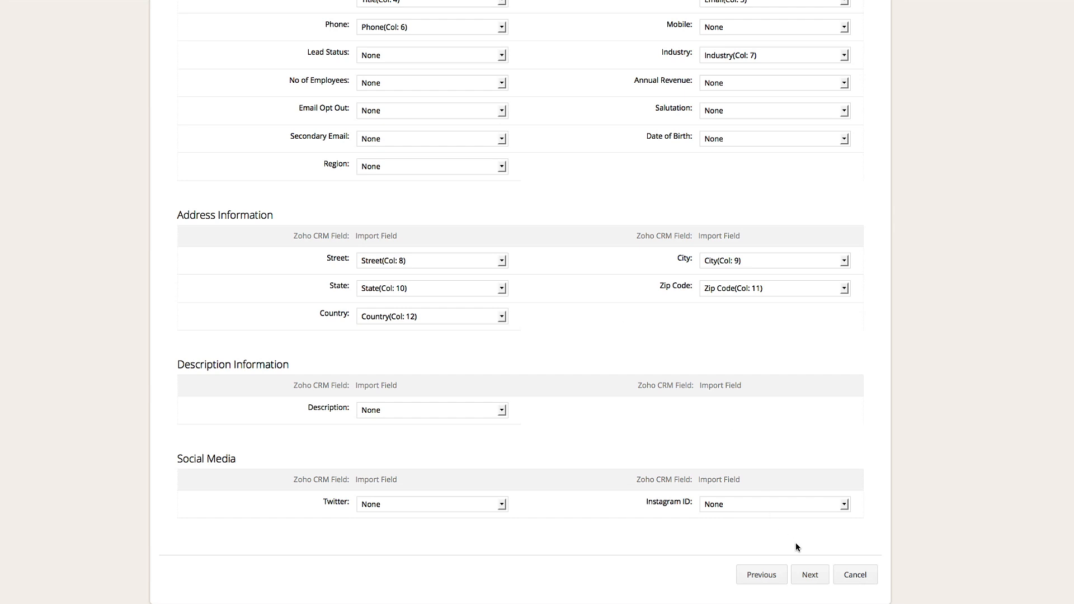
left_click(809, 574)
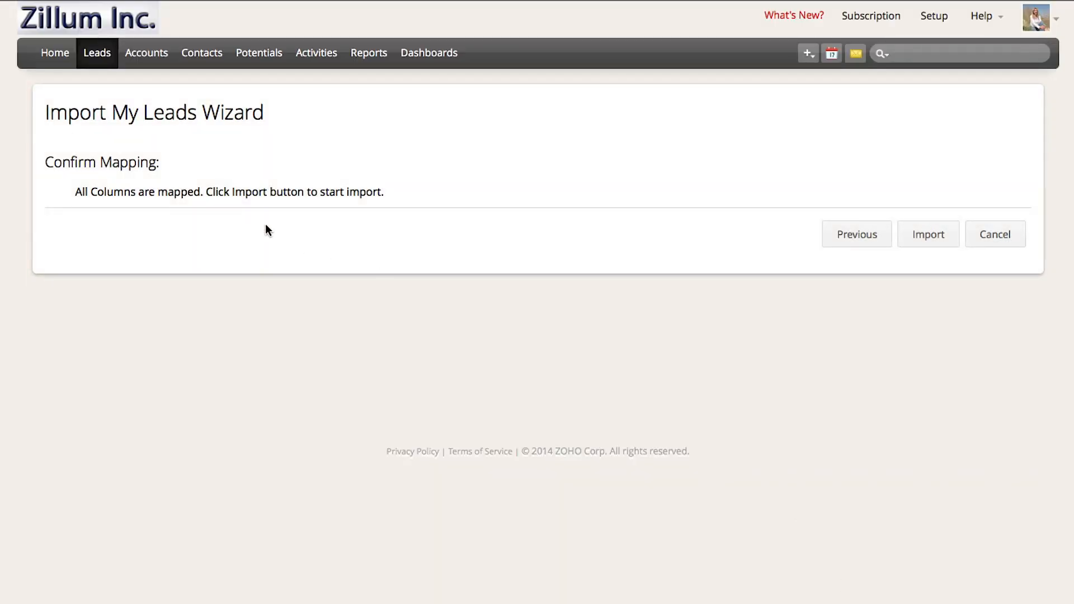
left_click(929, 234)
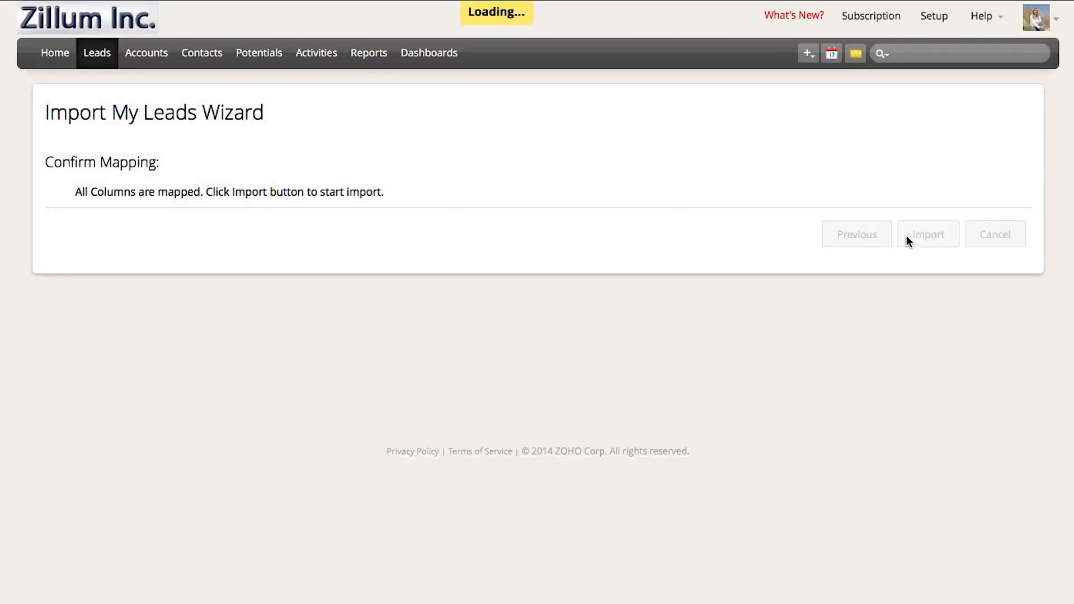
left_click(928, 234)
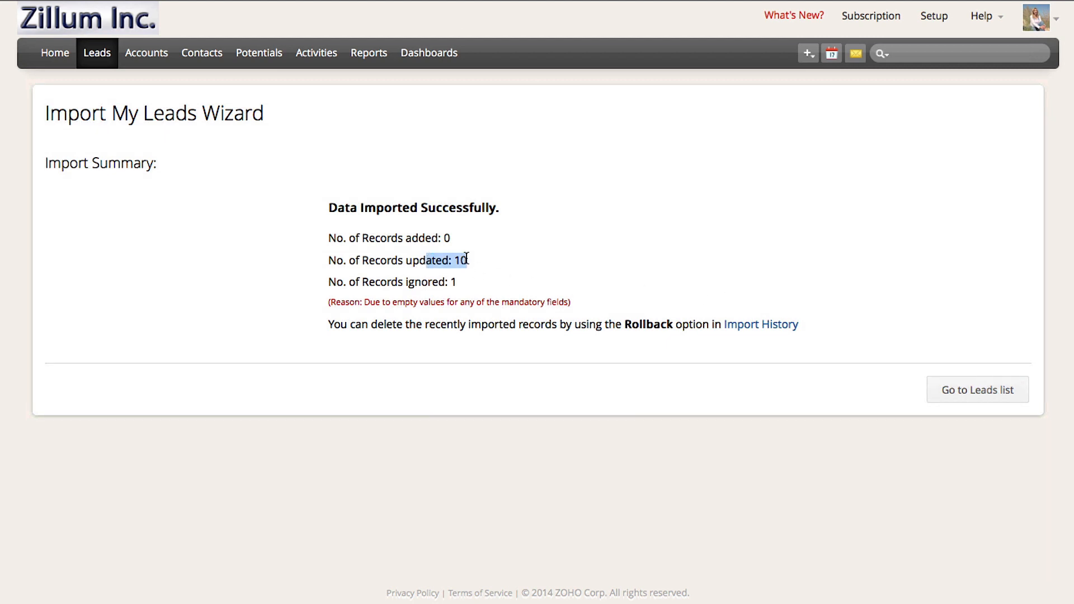
mouse_move(520, 263)
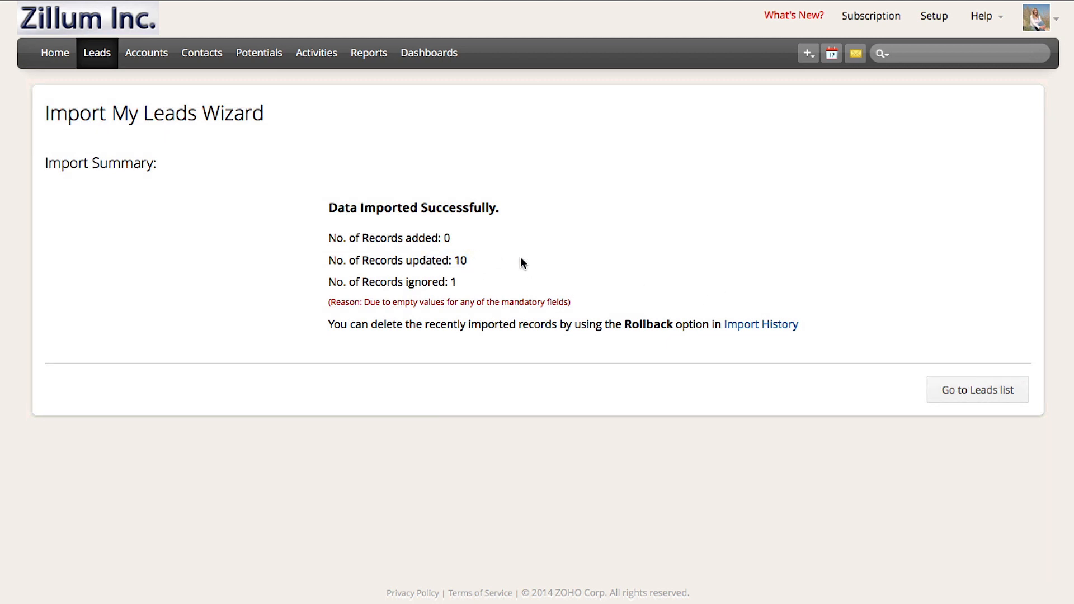
left_click(976, 389)
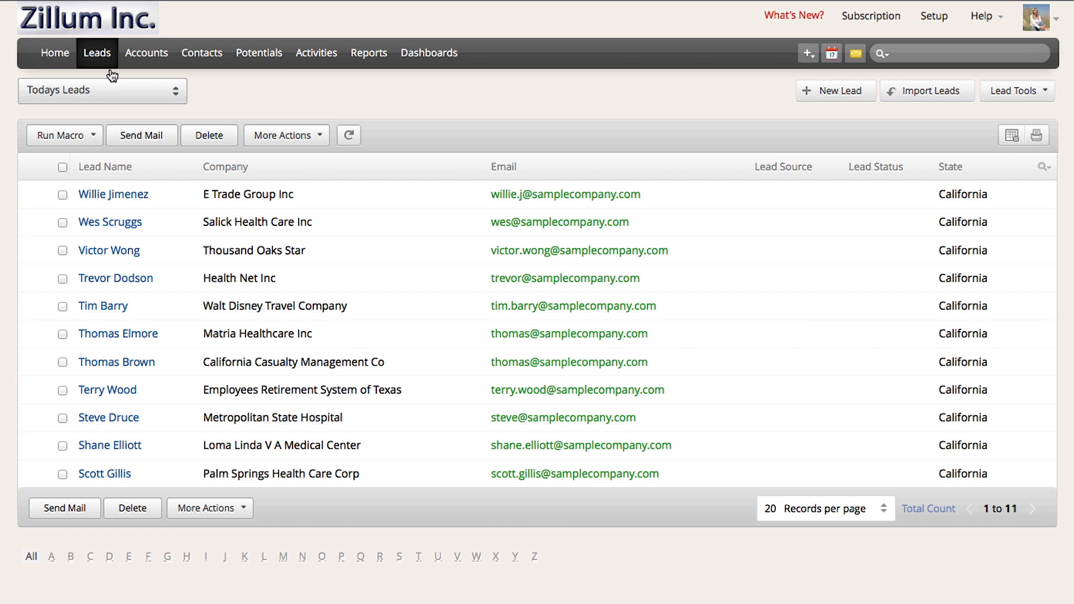
left_click(103, 91)
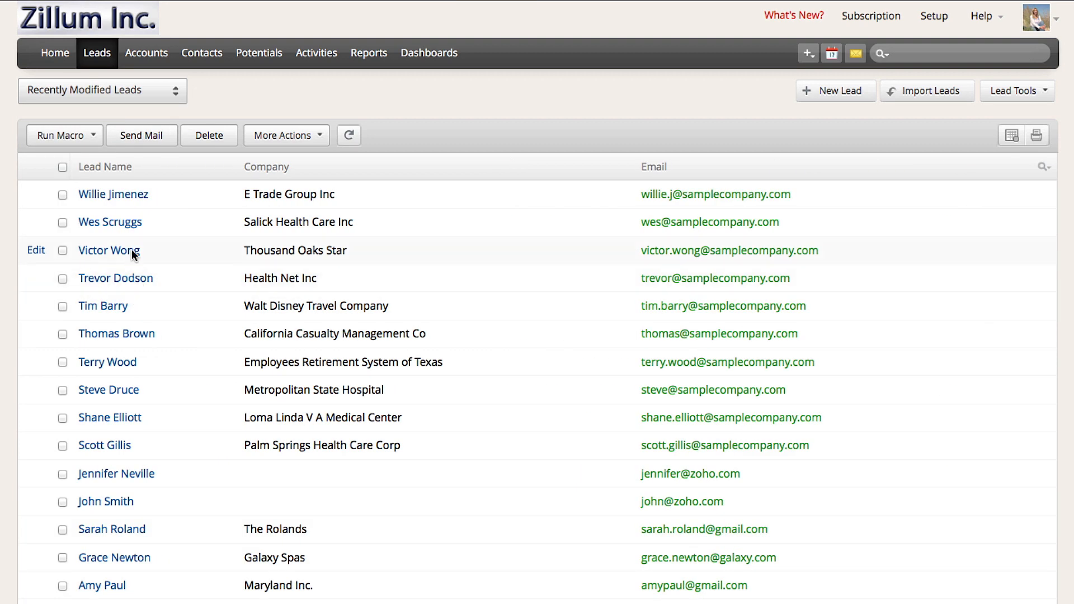
left_click(113, 193)
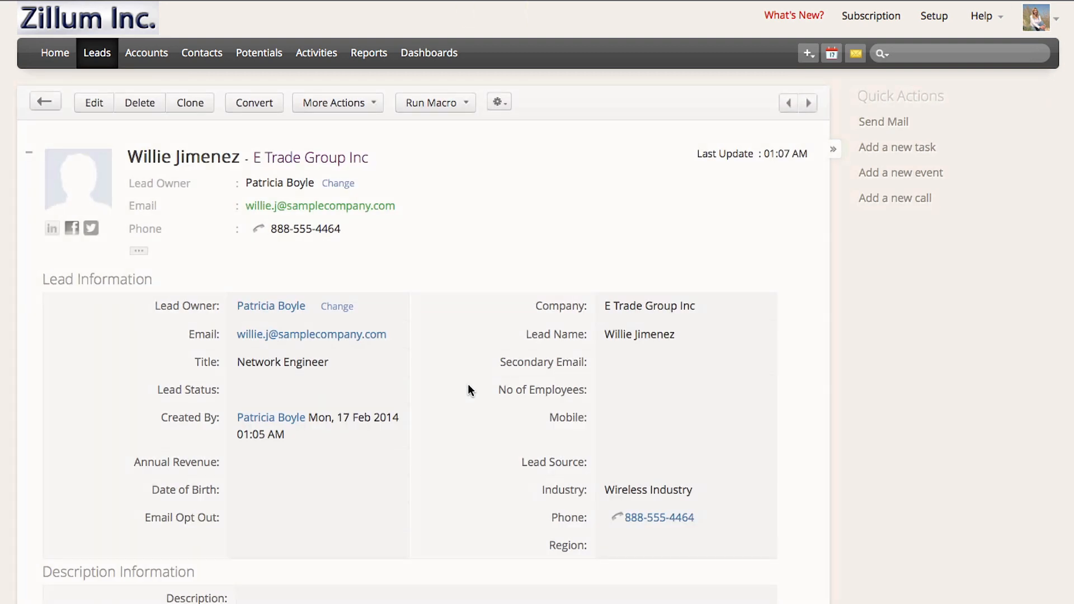
scroll("down", 3)
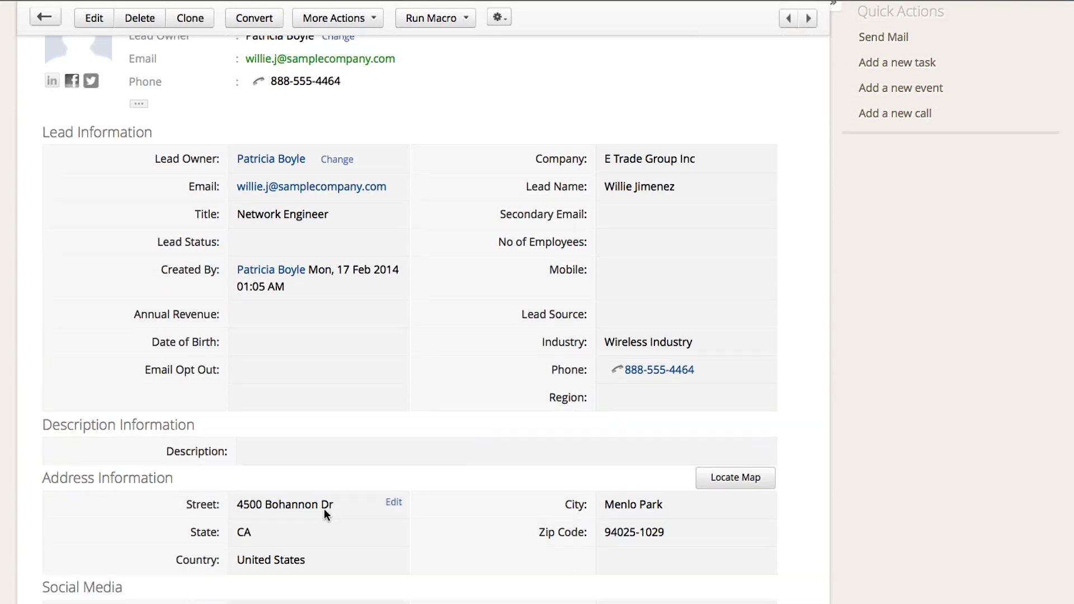
mouse_move(266, 532)
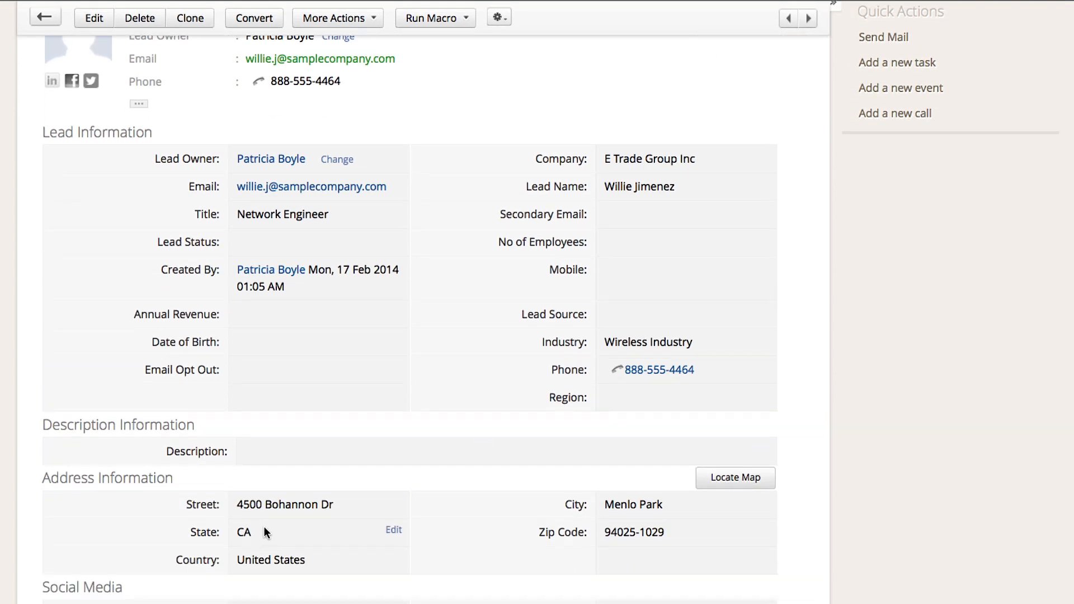
left_click(887, 12)
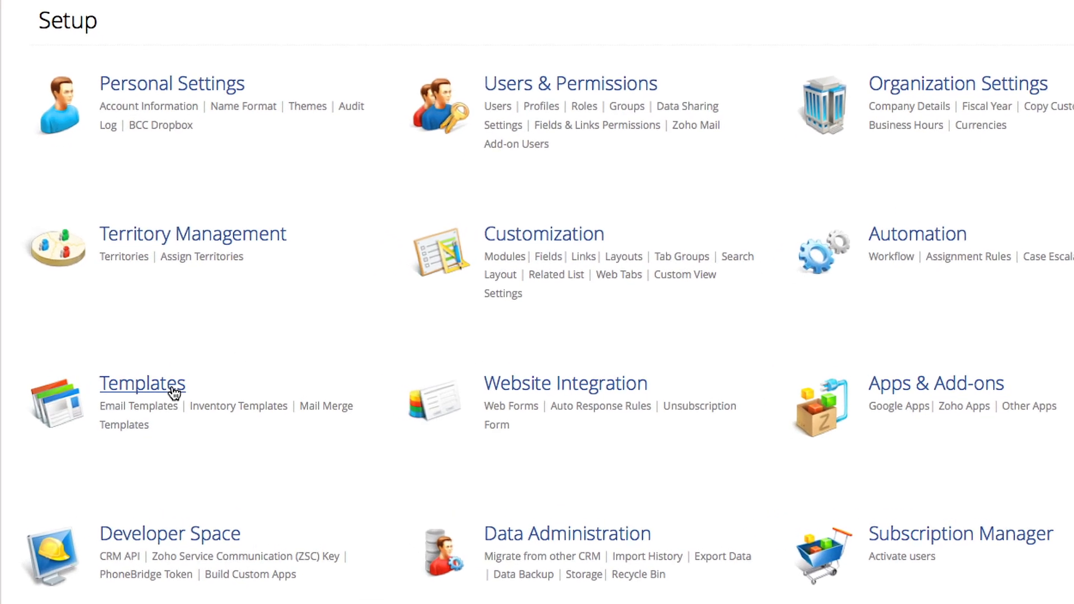
Step: Navigate to Email Templates and bring up the Welcome! lead template for editing
left_click(142, 383)
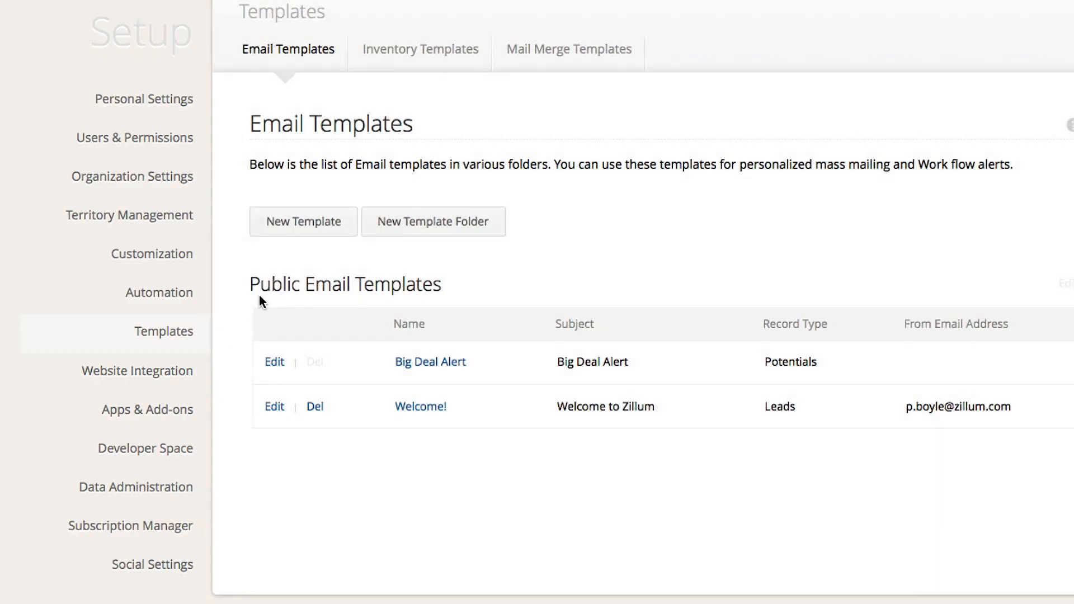
mouse_move(306, 78)
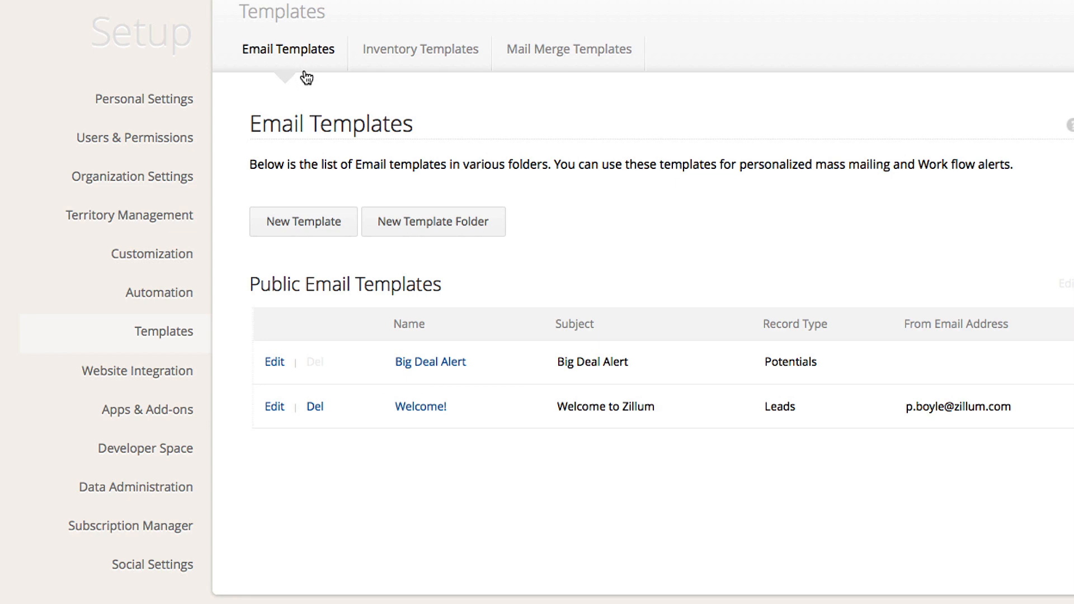
left_click(258, 225)
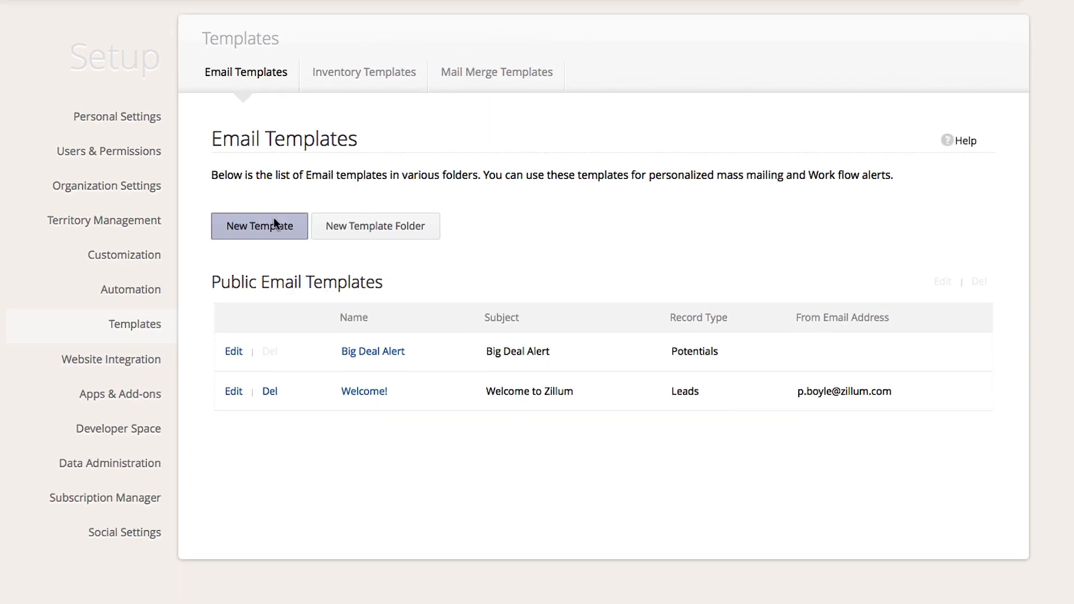
left_click(232, 391)
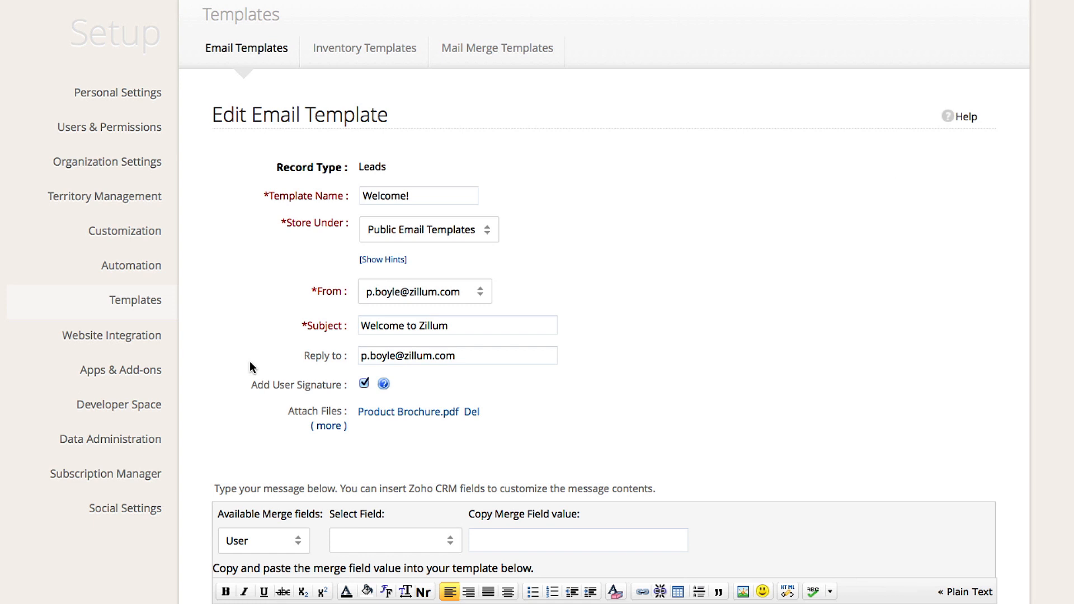
scroll("down", 3)
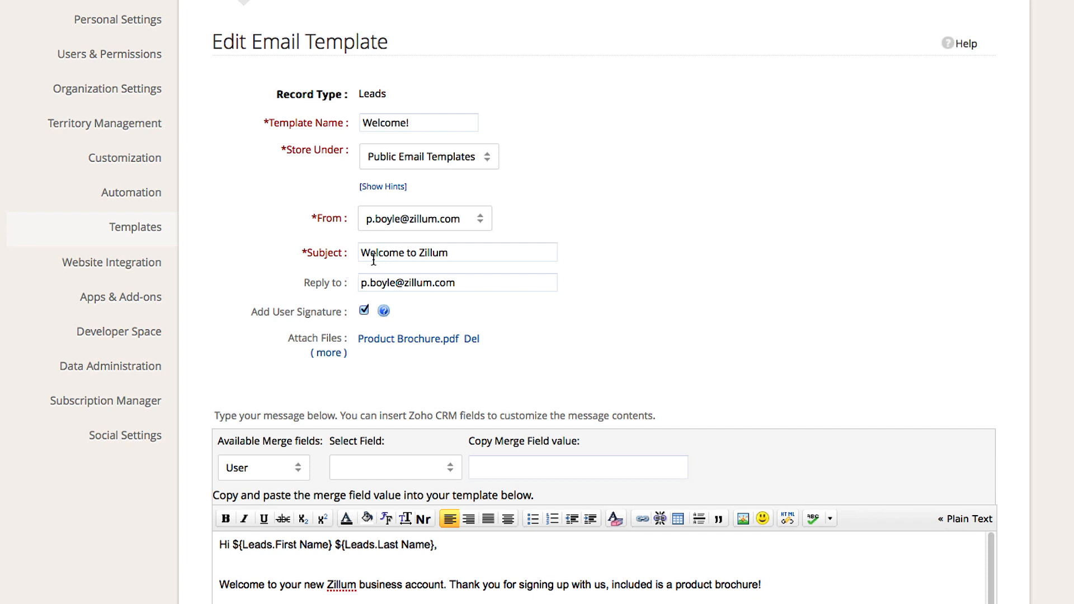
scroll("down", 3)
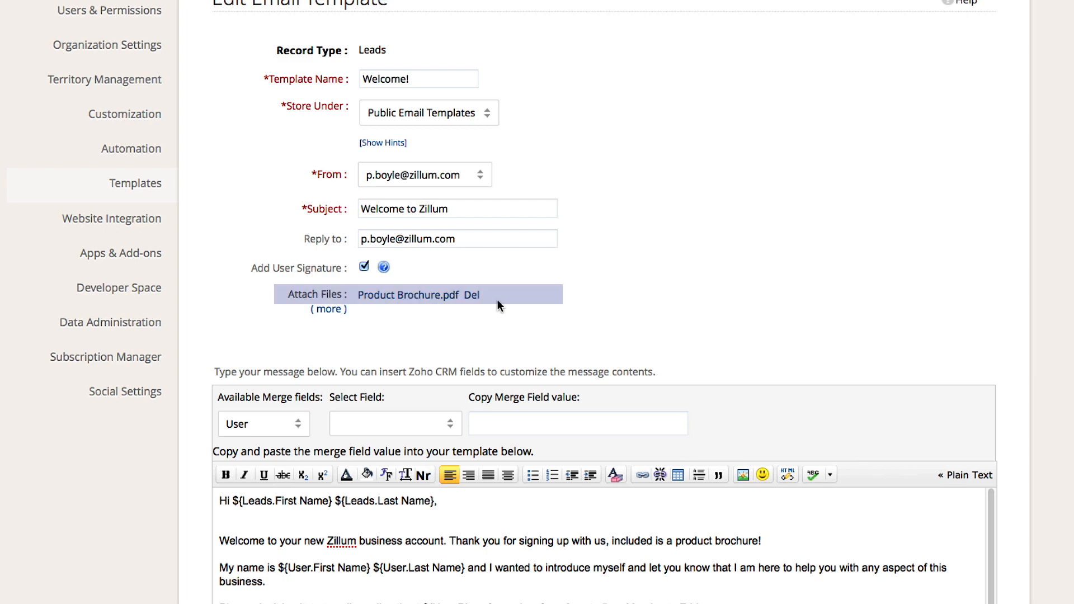
mouse_move(503, 305)
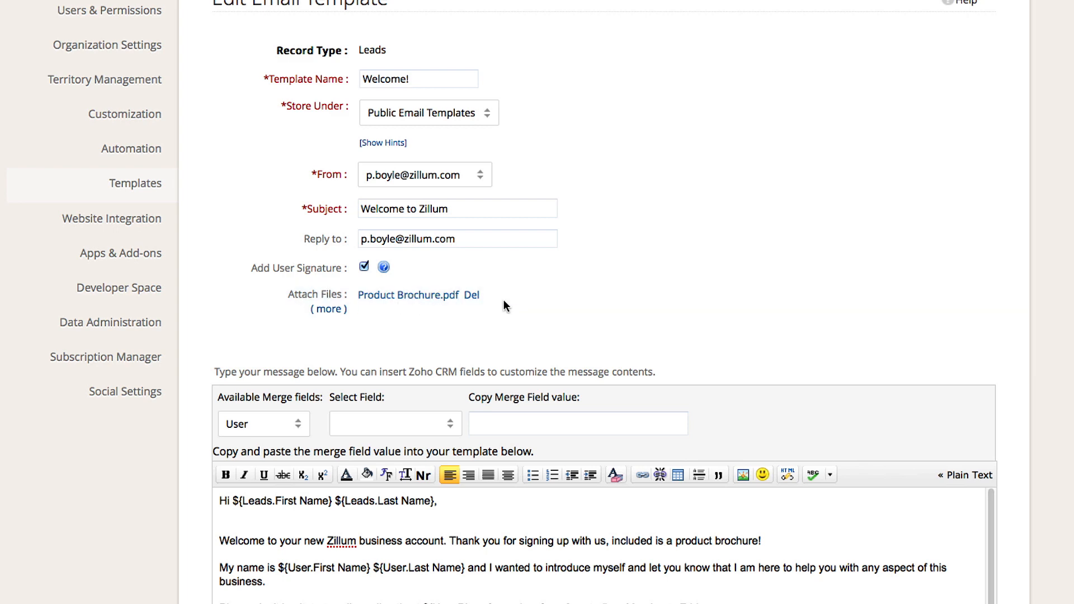
scroll("down", 3)
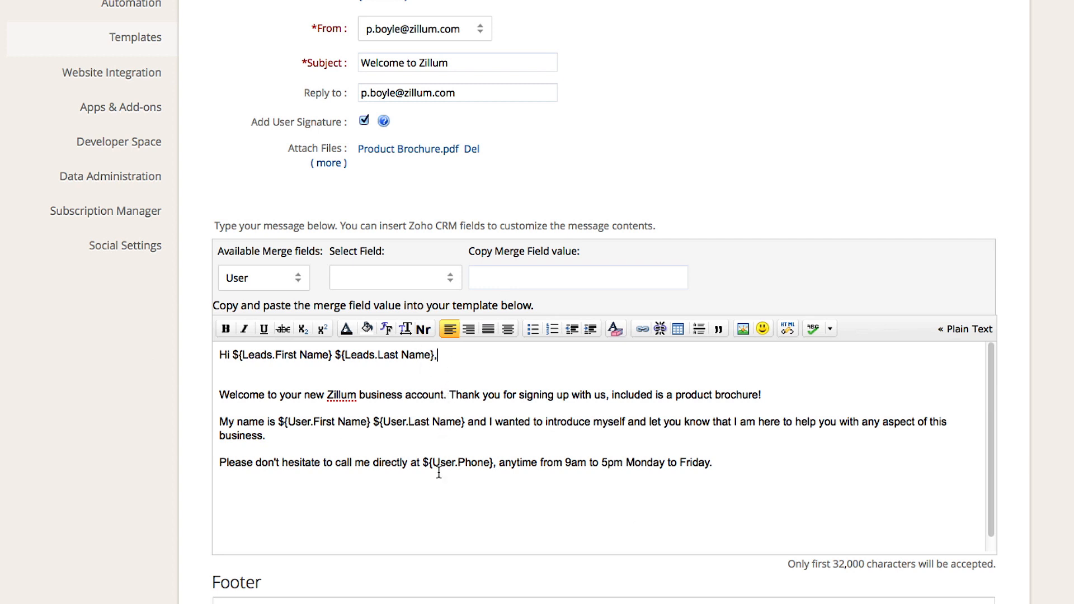
mouse_move(379, 372)
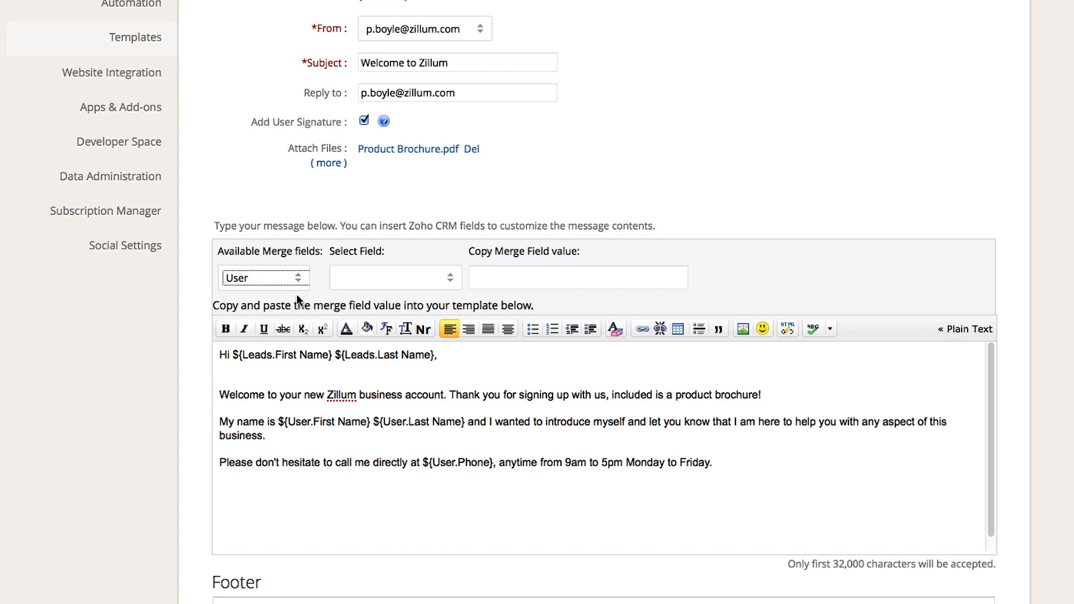
Step: Insert the Leads > First Name merge field into the Welcome! body and save it
left_click(405, 277)
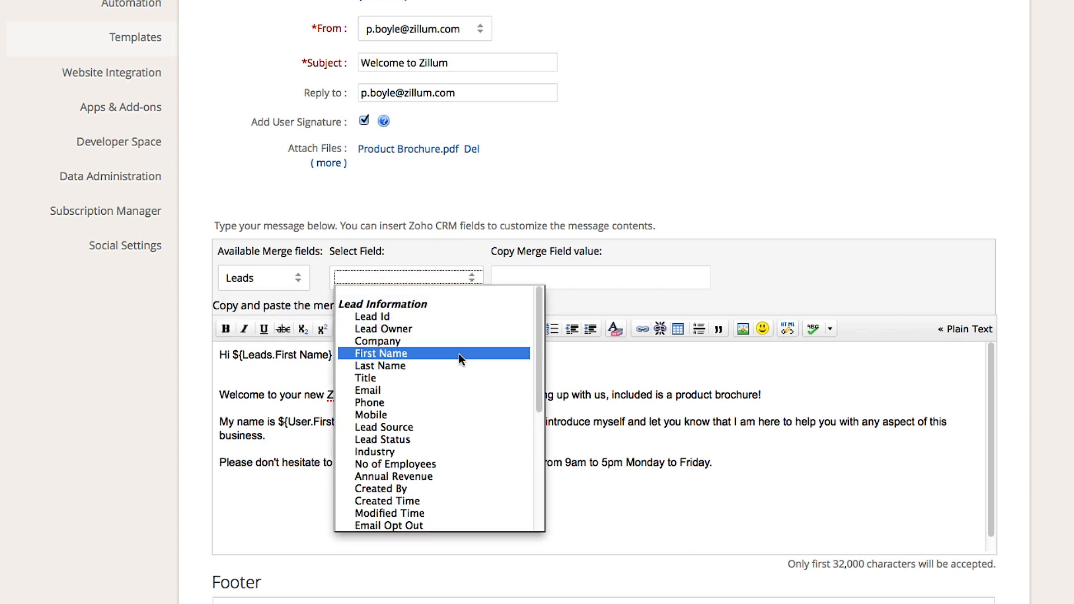
left_click(380, 353)
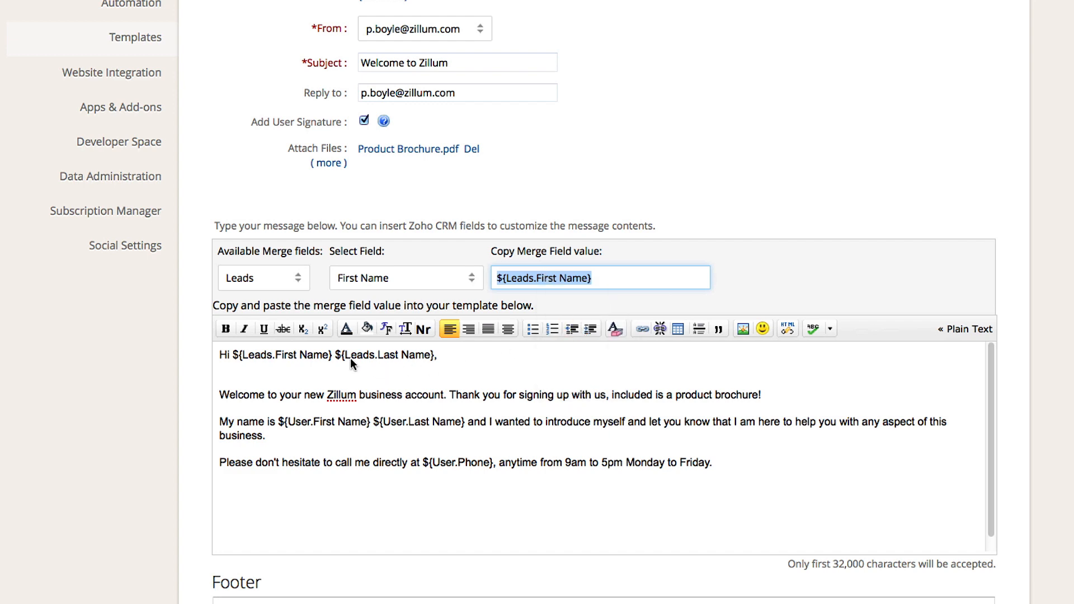
scroll("down", 3)
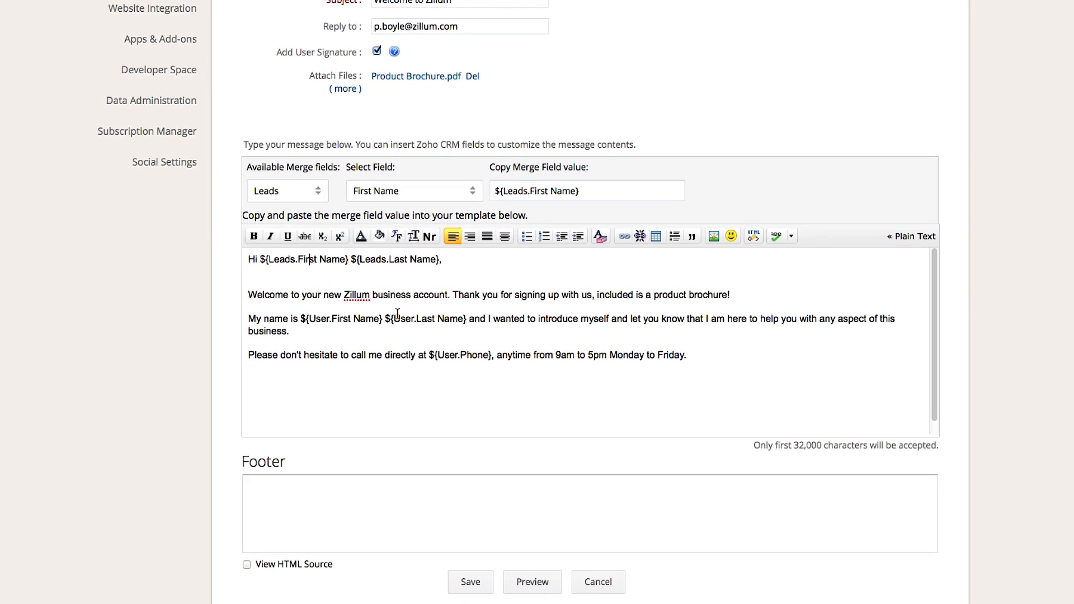
left_click(598, 581)
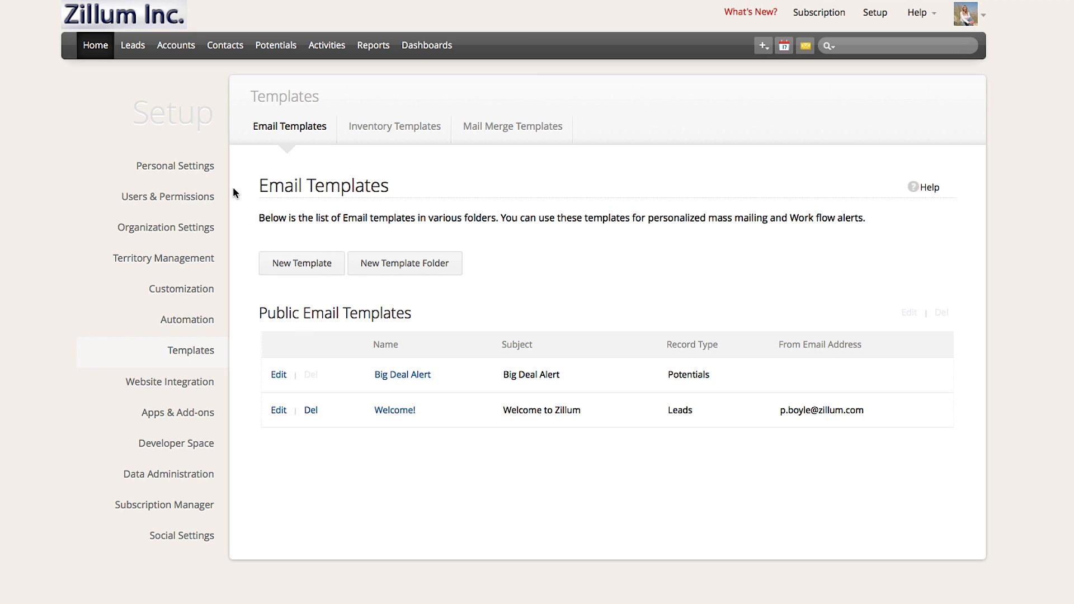
Step: Select all Recently Modified Leads and mass-mail them the Welcome! template
left_click(132, 45)
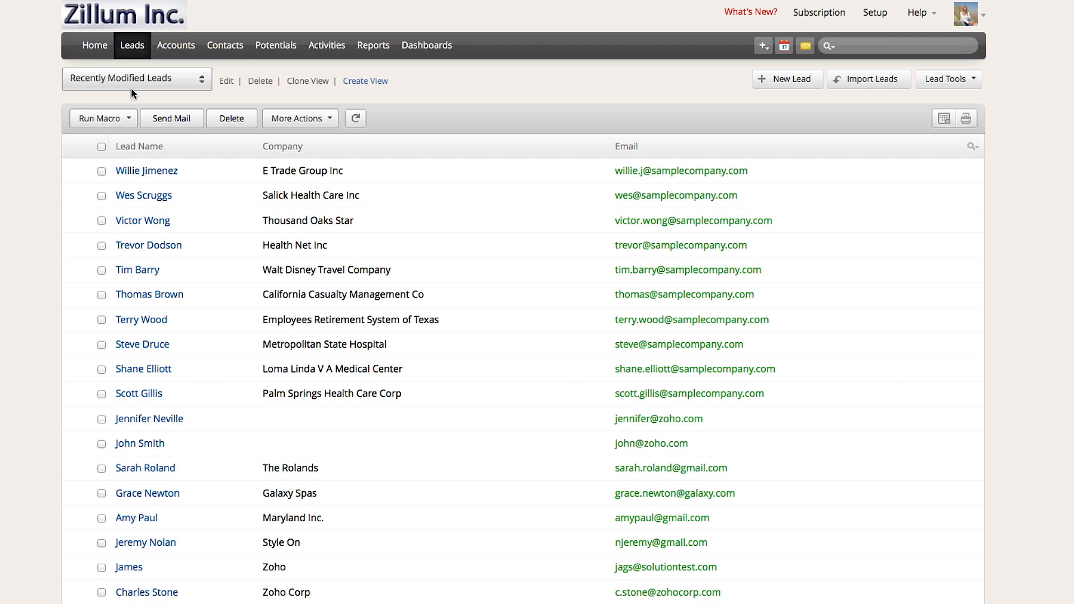
left_click(102, 147)
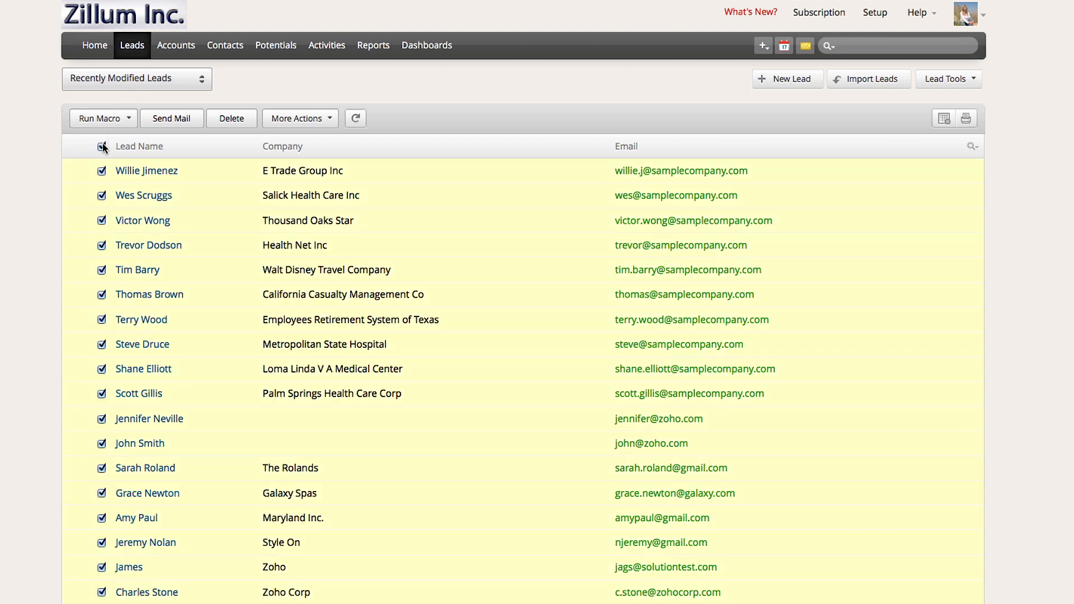
left_click(171, 117)
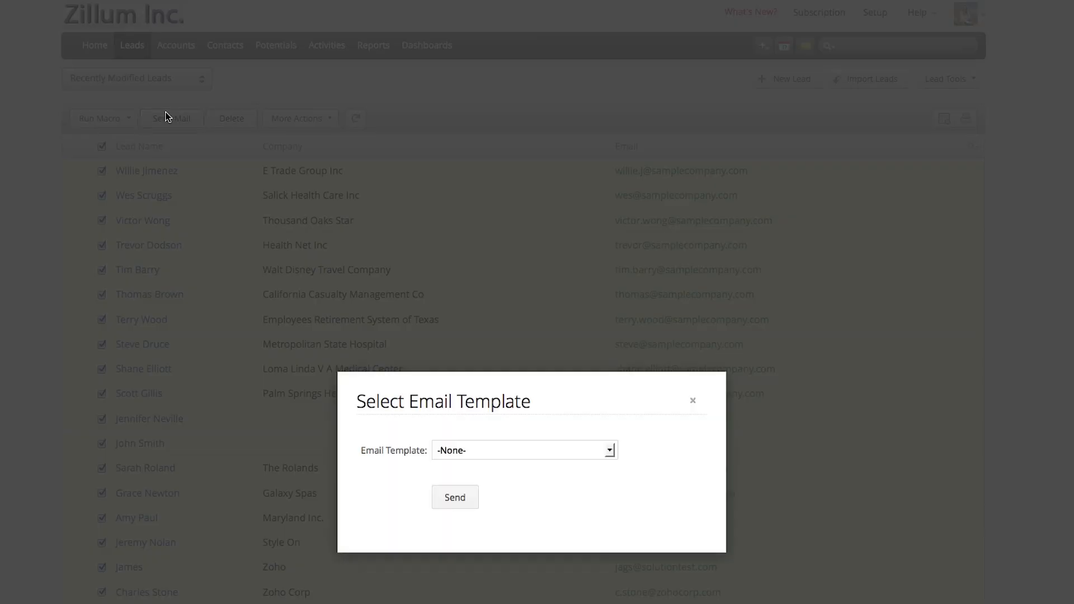
mouse_move(493, 429)
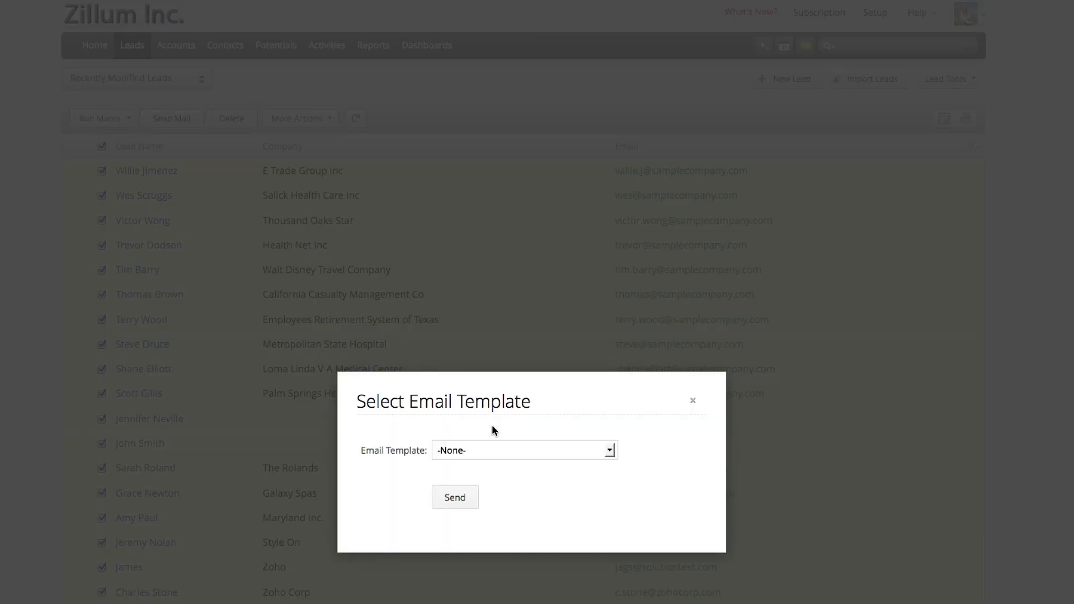
left_click(525, 450)
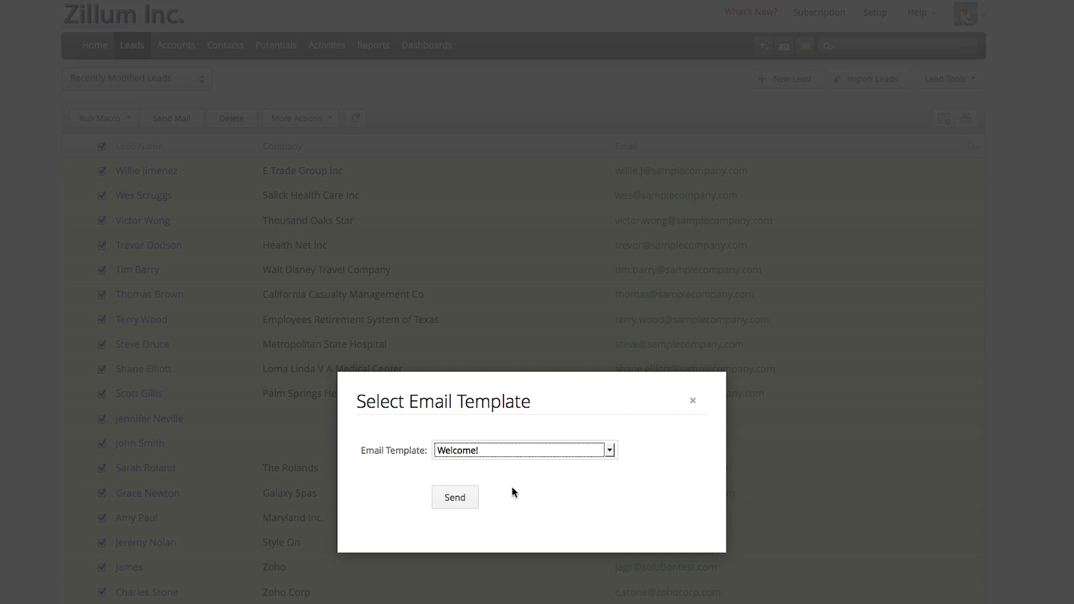
left_click(454, 497)
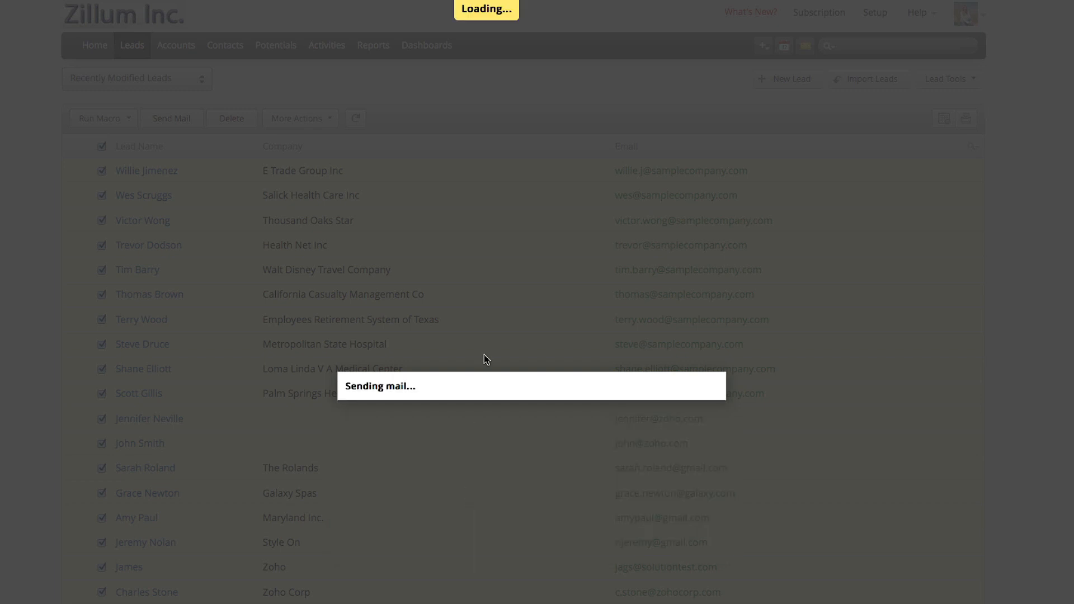